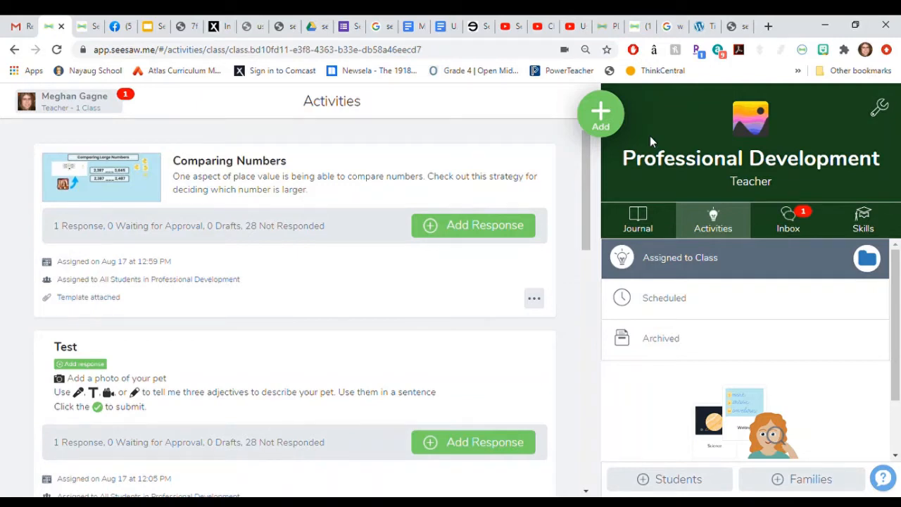
{"action": "mouse_move", "coordinate": [643, 146]}
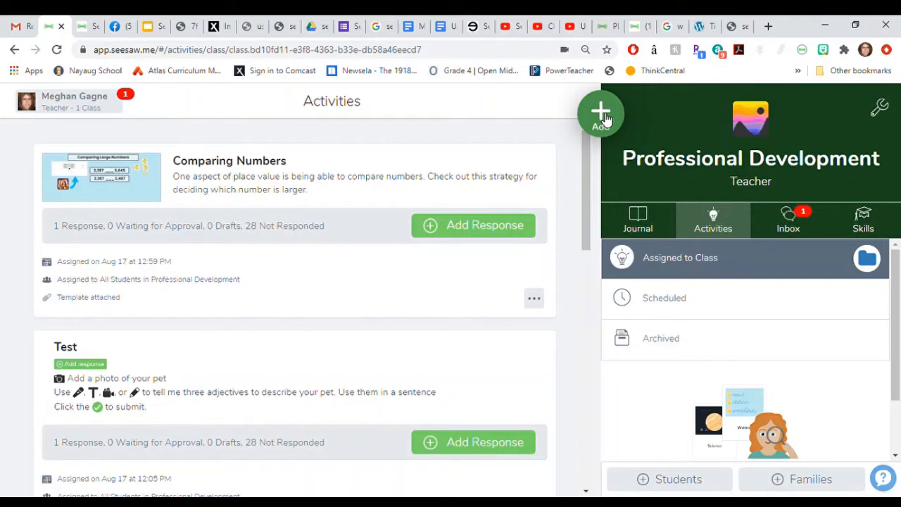
Choose Post Student Work from the green Add menu.
{"action": "left_click", "coordinate": [600, 113]}
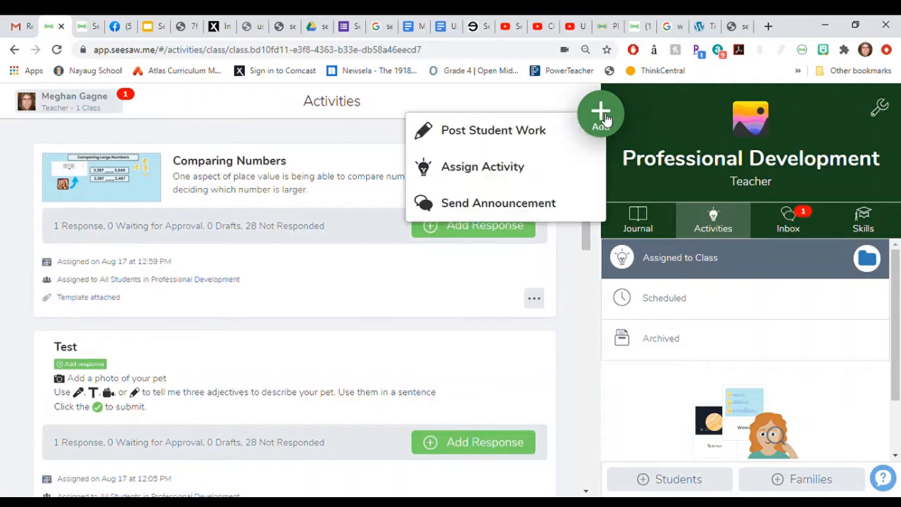
{"action": "mouse_move", "coordinate": [493, 130]}
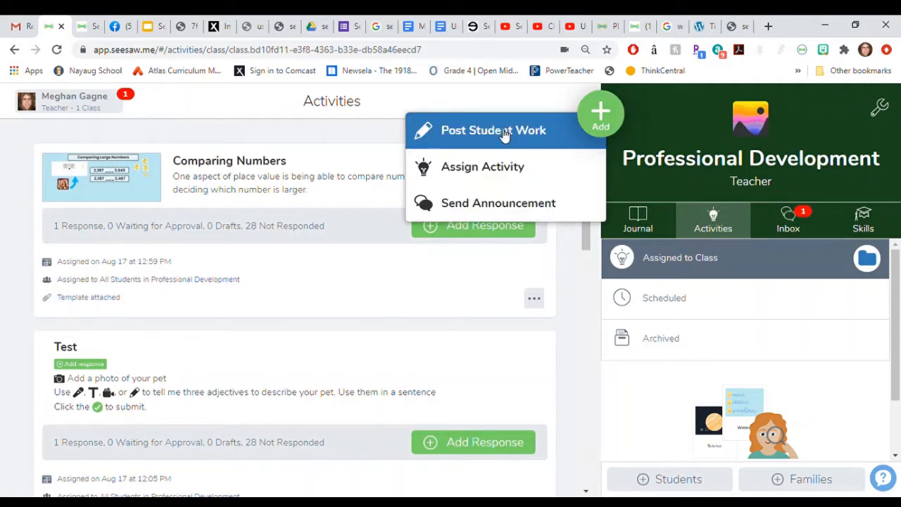
{"action": "left_click", "coordinate": [492, 129]}
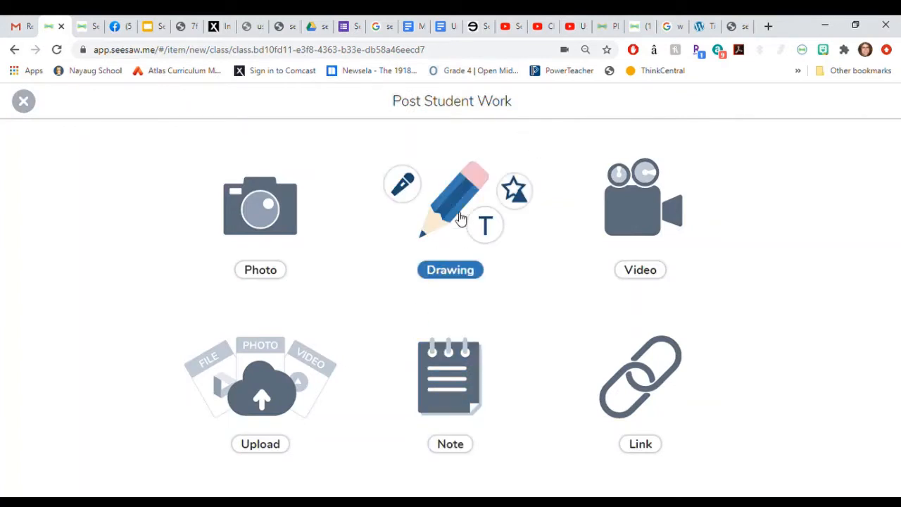
Create a three-page drawing with name labels Billy, Sally and Suzie, one per page.
{"action": "left_click", "coordinate": [451, 270]}
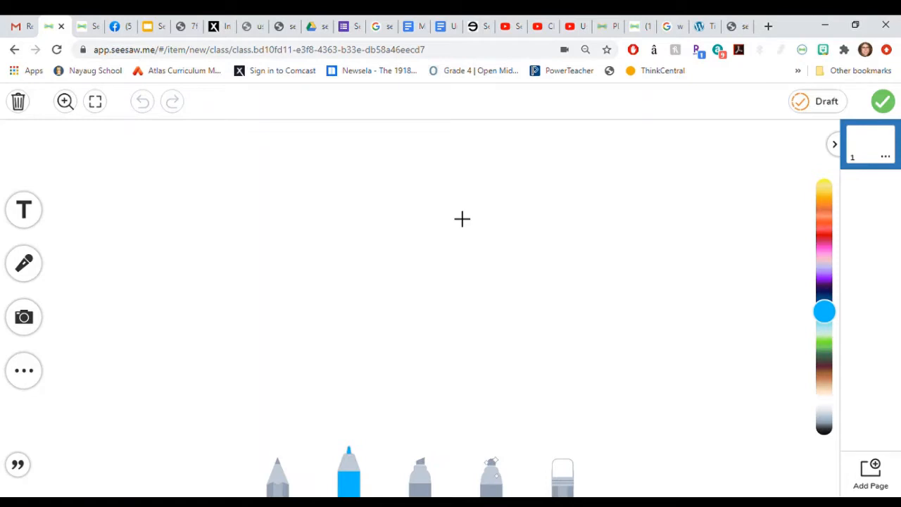
{"action": "mouse_move", "coordinate": [344, 224]}
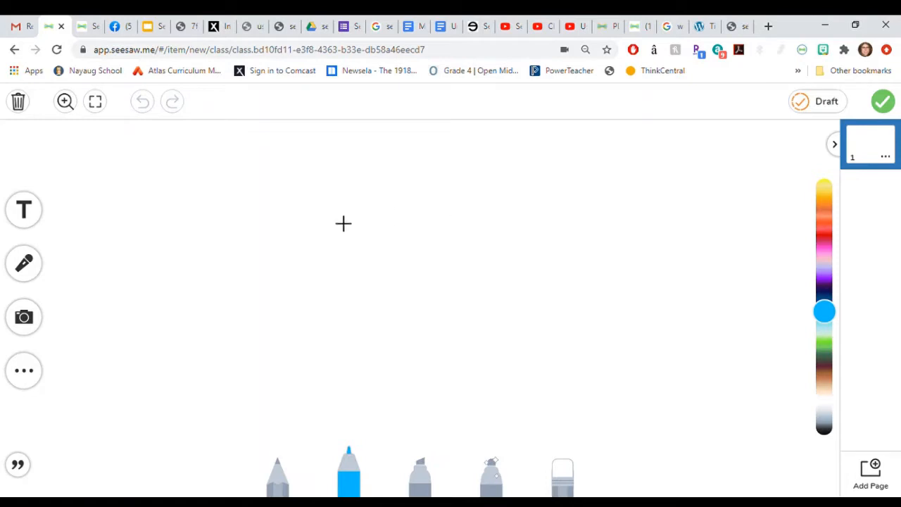
{"action": "mouse_move", "coordinate": [275, 234]}
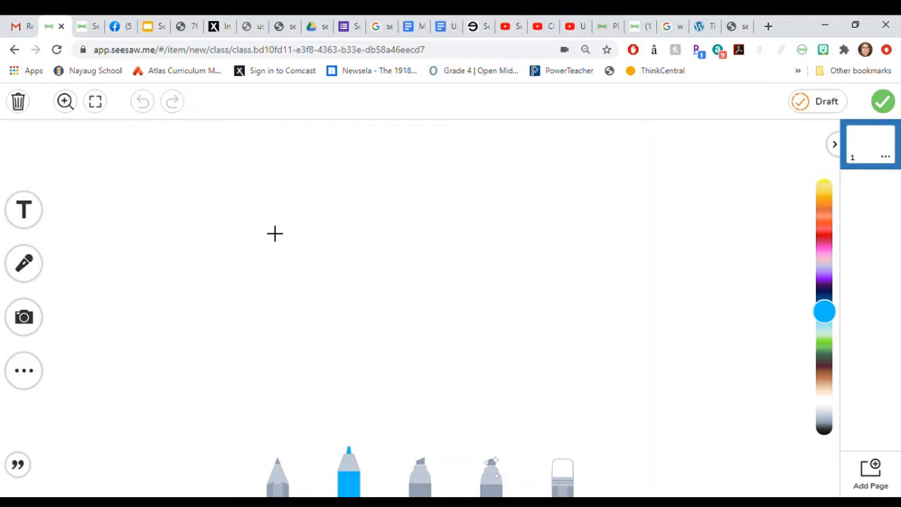
{"action": "mouse_move", "coordinate": [14, 143]}
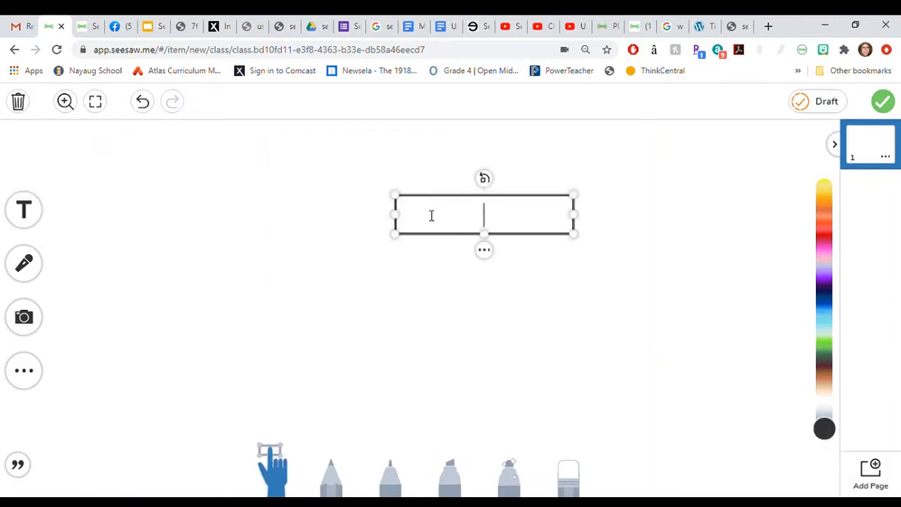
{"action": "type", "text": "Bi"}
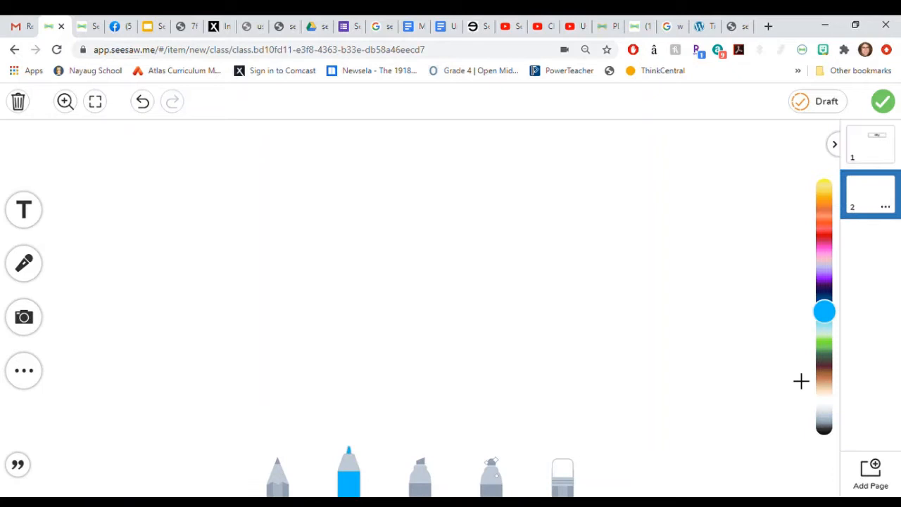
{"action": "left_click", "coordinate": [22, 209]}
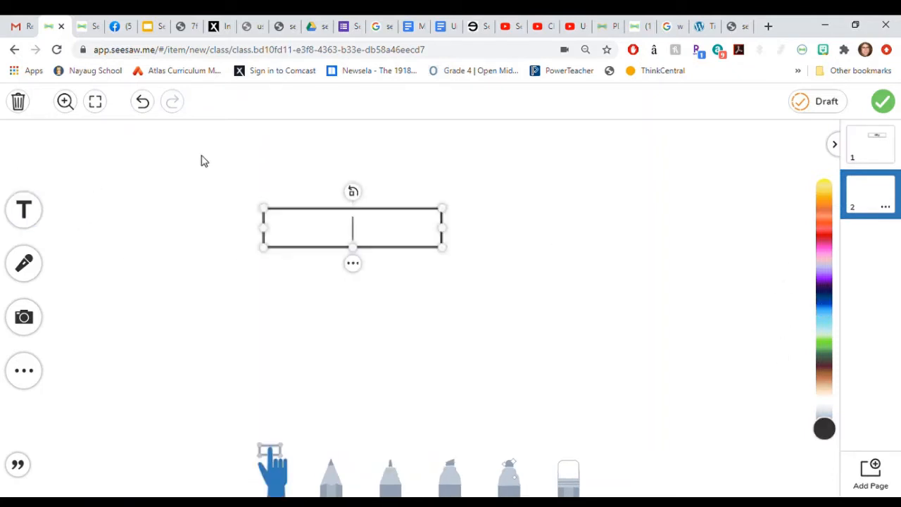
{"action": "type", "text": "Sally"}
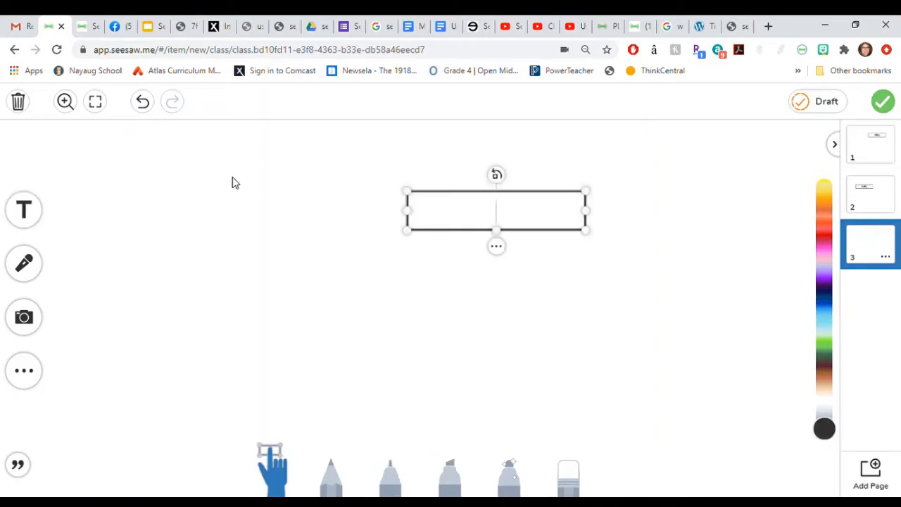
{"action": "type", "text": "Suzie"}
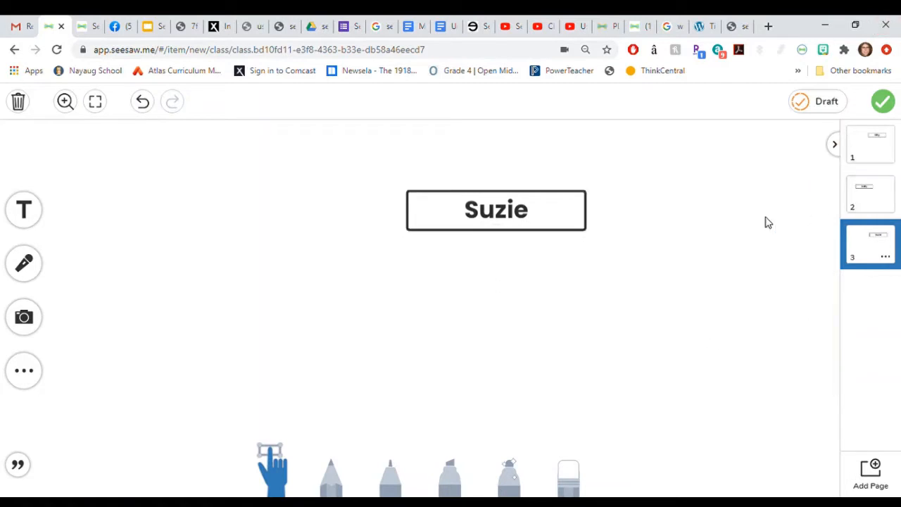
Tag the drawing to student 11 and post it without choosing a folder.
{"action": "left_click", "coordinate": [883, 102]}
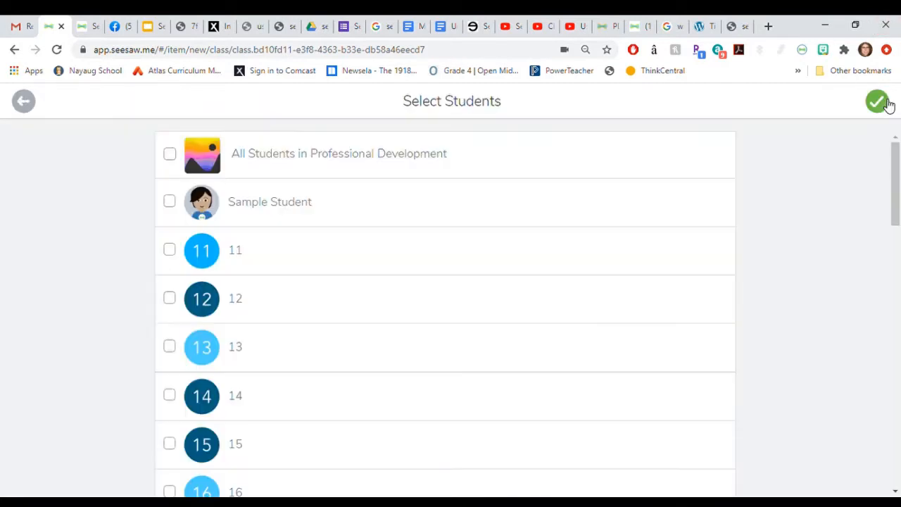
{"action": "mouse_move", "coordinate": [169, 252]}
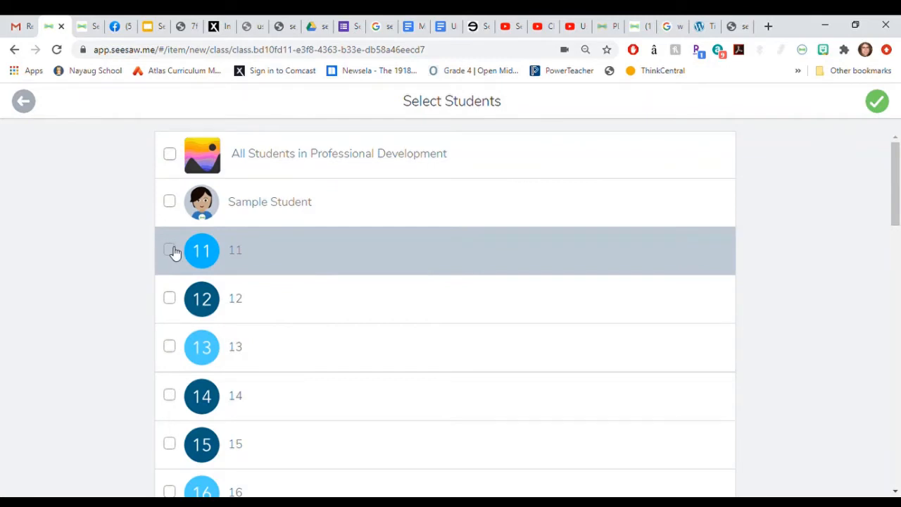
{"action": "left_click", "coordinate": [169, 250]}
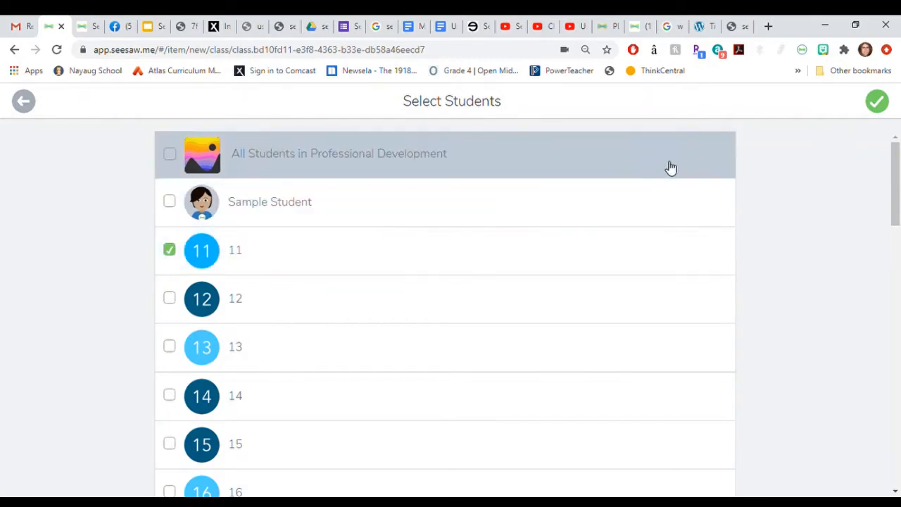
{"action": "left_click", "coordinate": [876, 101]}
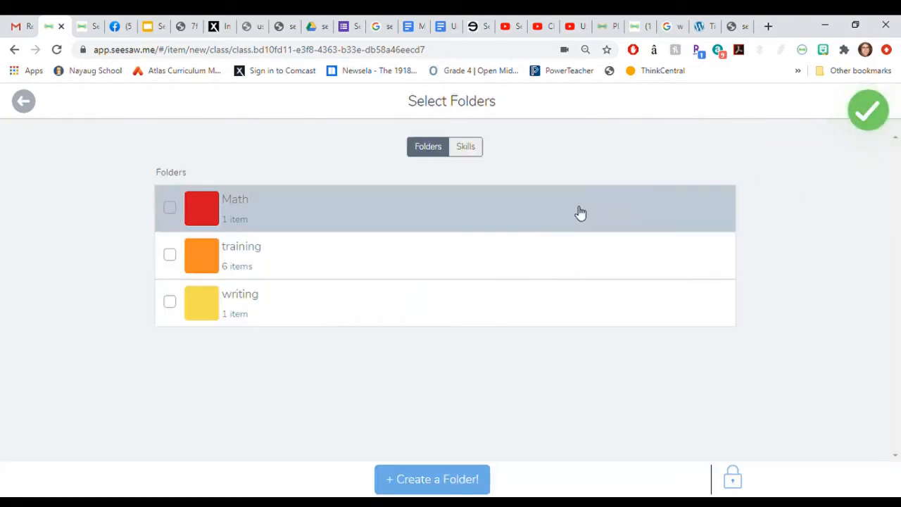
{"action": "mouse_move", "coordinate": [603, 151]}
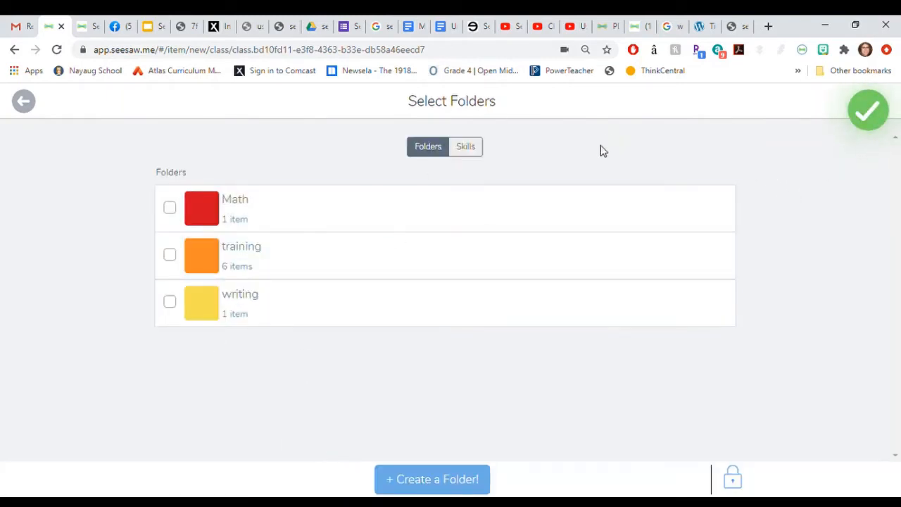
{"action": "left_click", "coordinate": [868, 110]}
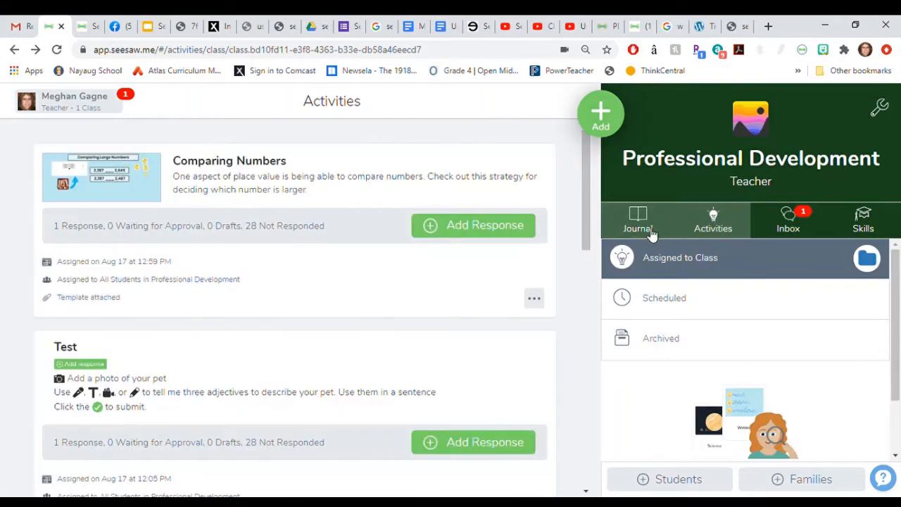
From the Journal, edit the Billy post's people to add students 12 and 13.
{"action": "left_click", "coordinate": [629, 220]}
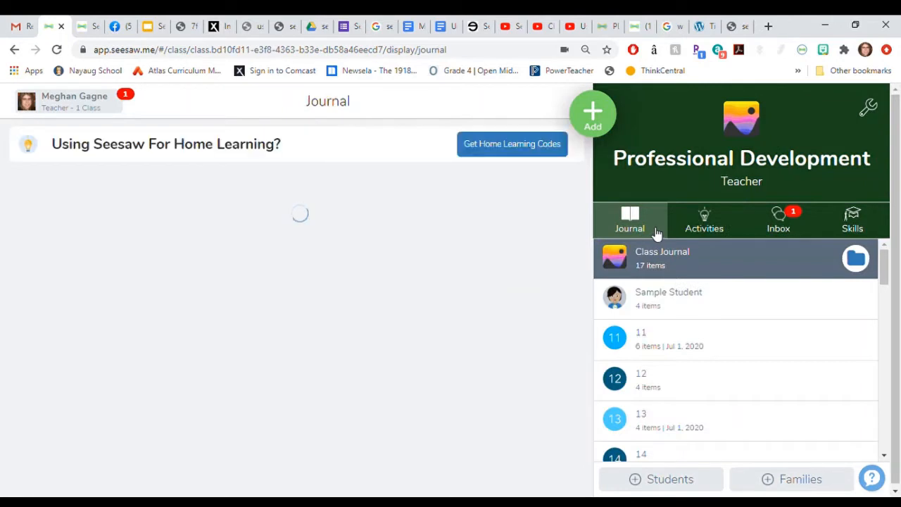
{"action": "left_click", "coordinate": [641, 338]}
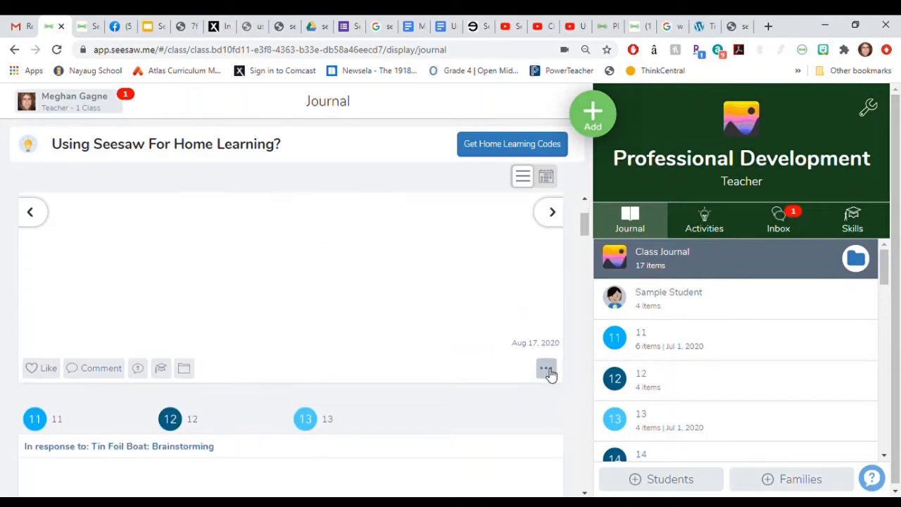
{"action": "left_click", "coordinate": [546, 369]}
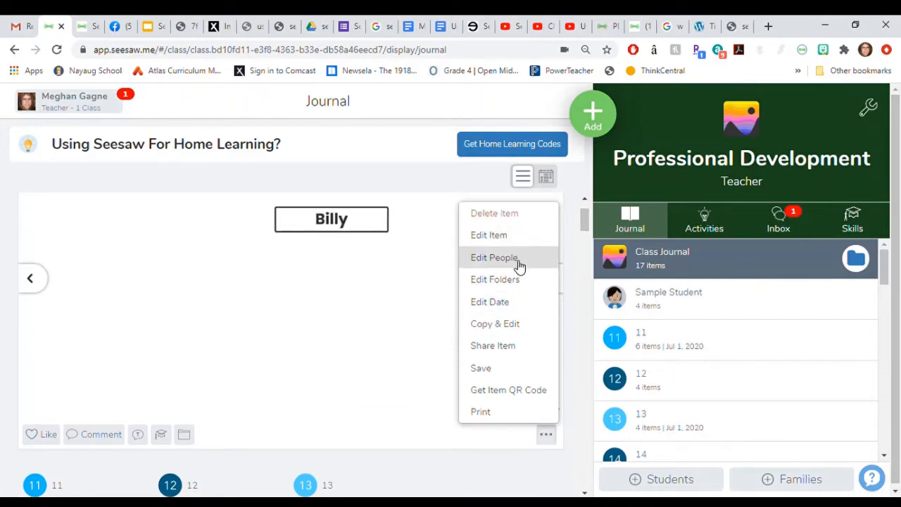
{"action": "left_click", "coordinate": [493, 256]}
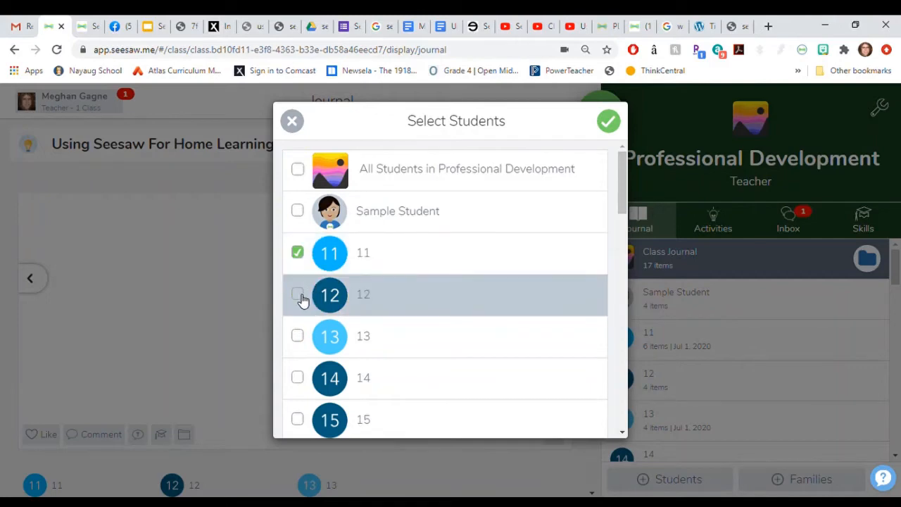
{"action": "left_click", "coordinate": [297, 294]}
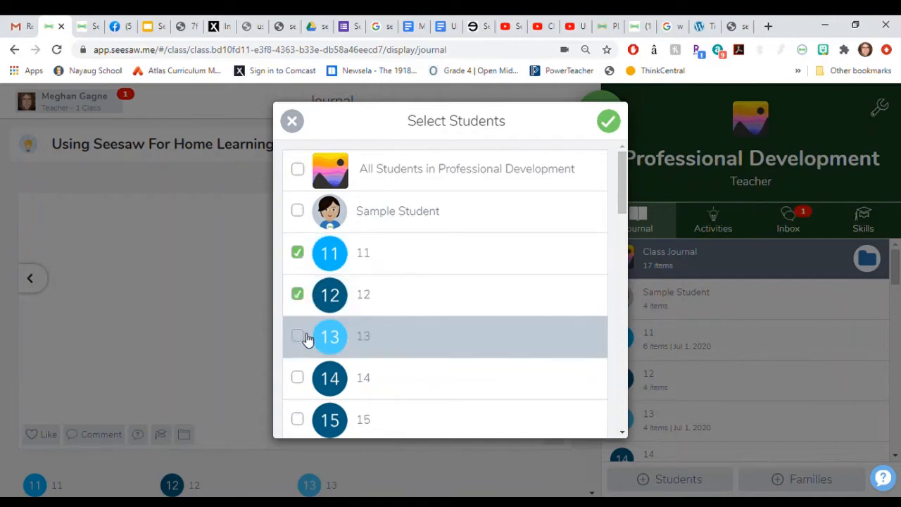
{"action": "left_click", "coordinate": [297, 335]}
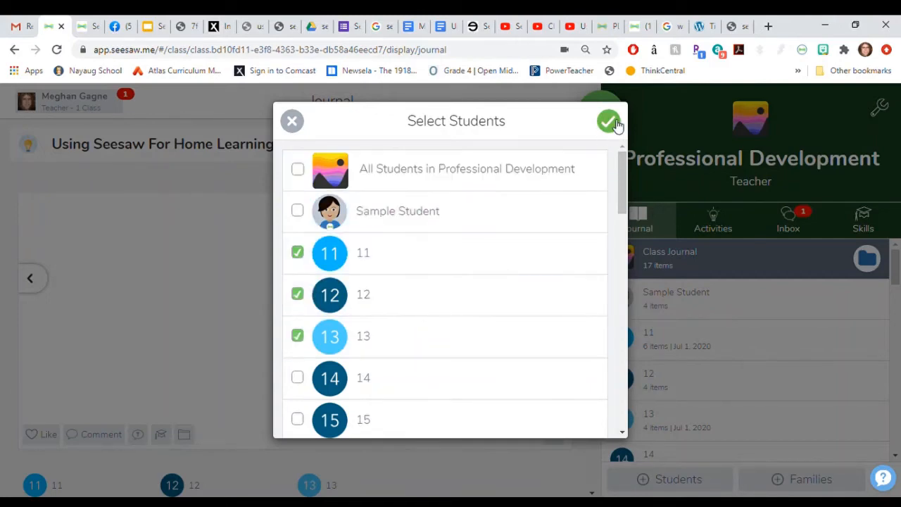
{"action": "left_click", "coordinate": [609, 121]}
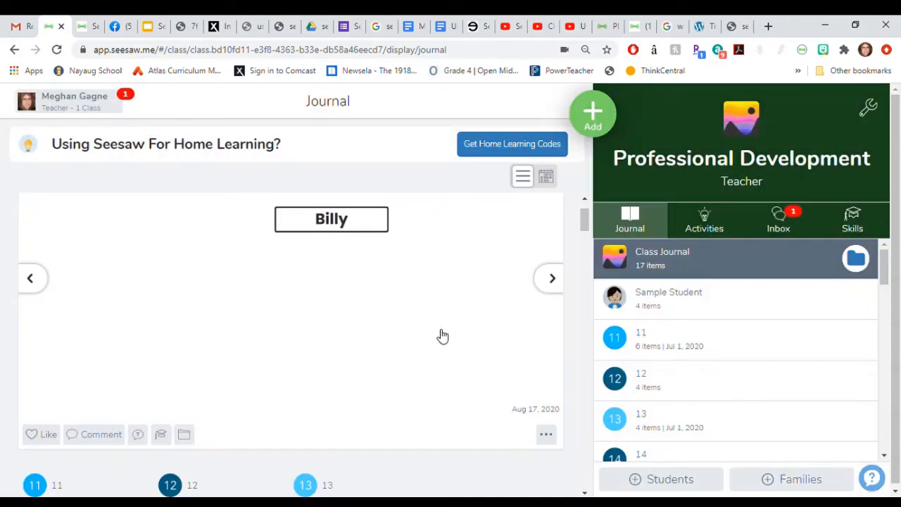
{"action": "mouse_move", "coordinate": [630, 295]}
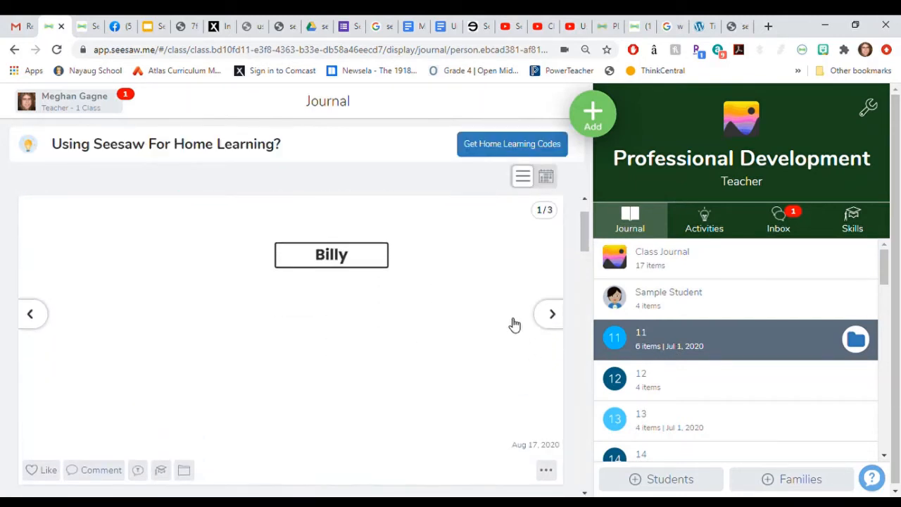
Page through the Billy response and choose Edit from its ... menu.
{"action": "left_click", "coordinate": [549, 315]}
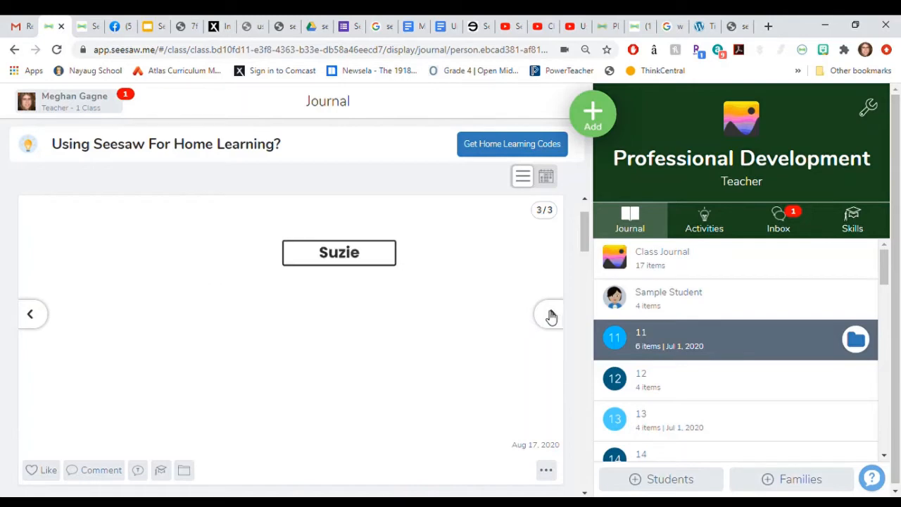
{"action": "mouse_move", "coordinate": [650, 420]}
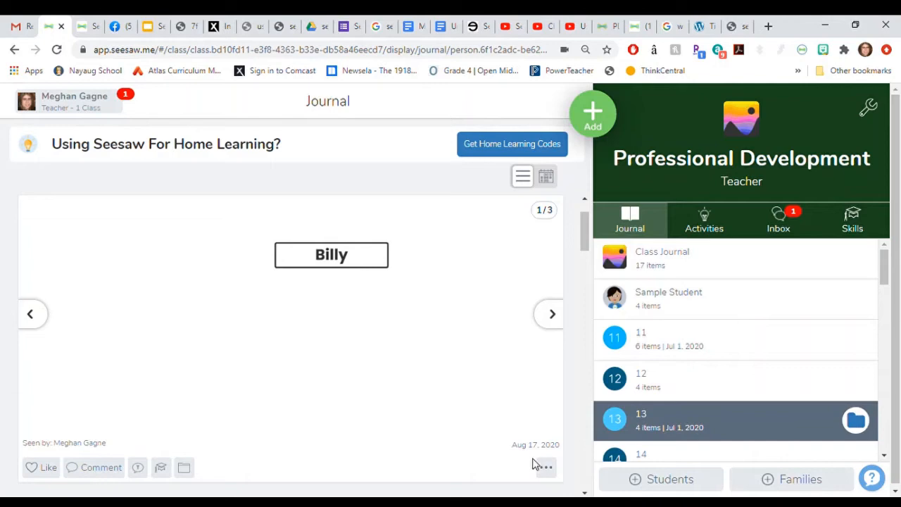
{"action": "left_click", "coordinate": [544, 468]}
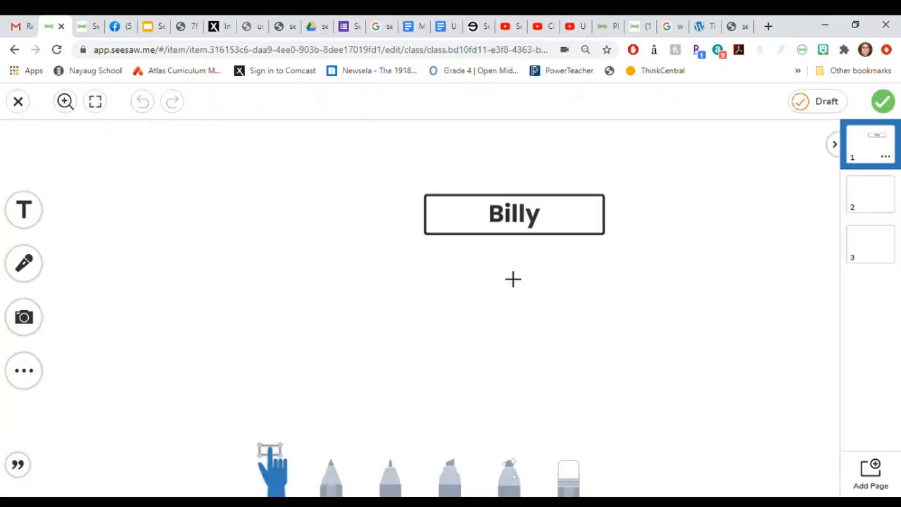
On the Suzie page add an arrow and a star from Shapes, then save the edit.
{"action": "left_click", "coordinate": [870, 245]}
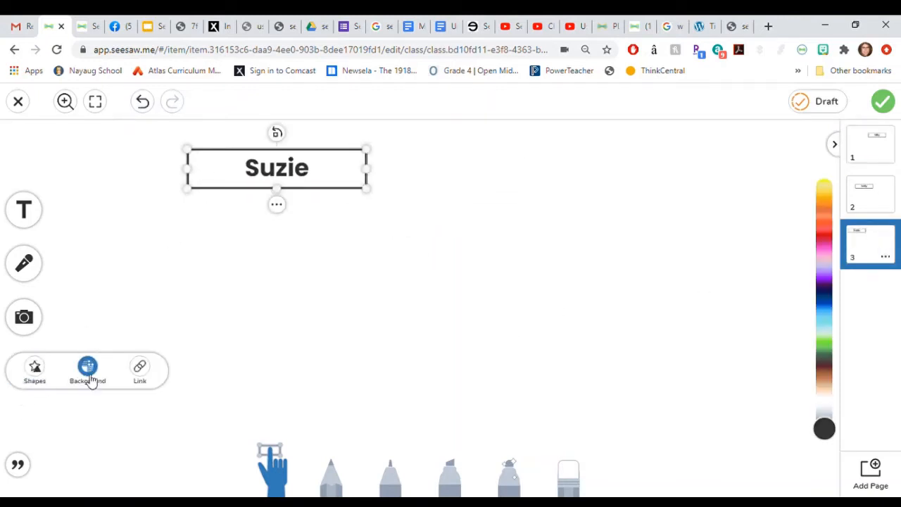
{"action": "left_click", "coordinate": [34, 369]}
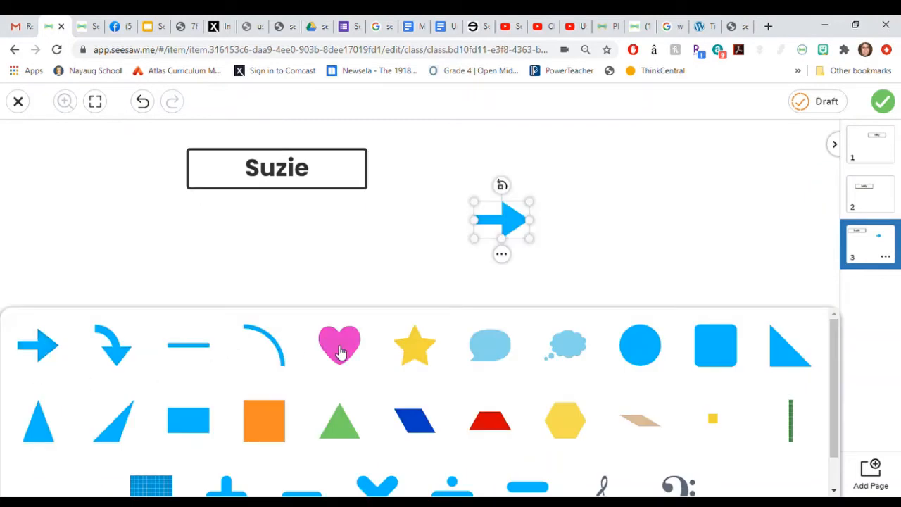
{"action": "left_click", "coordinate": [414, 345]}
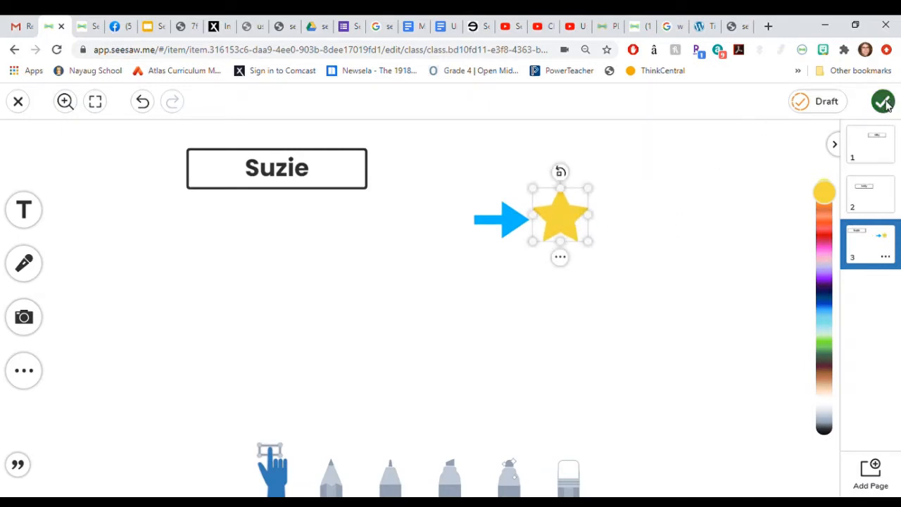
{"action": "left_click", "coordinate": [884, 102]}
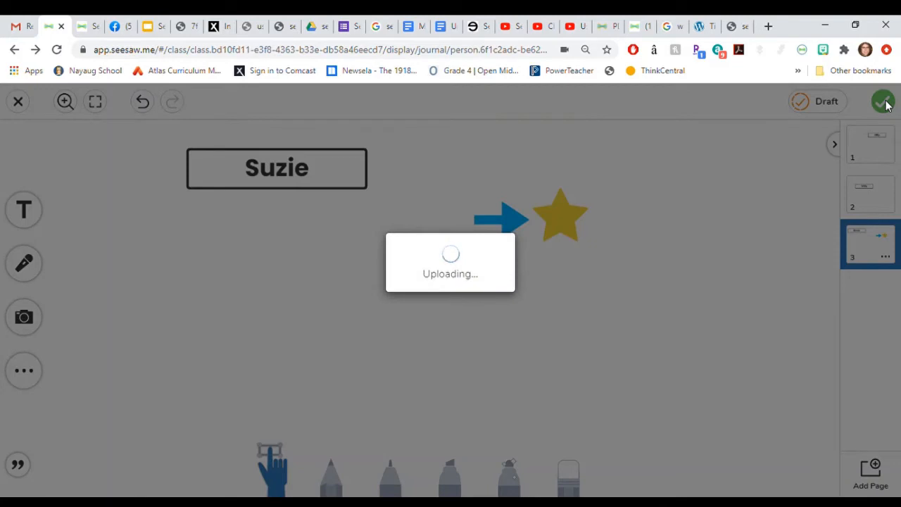
{"action": "left_click", "coordinate": [884, 101]}
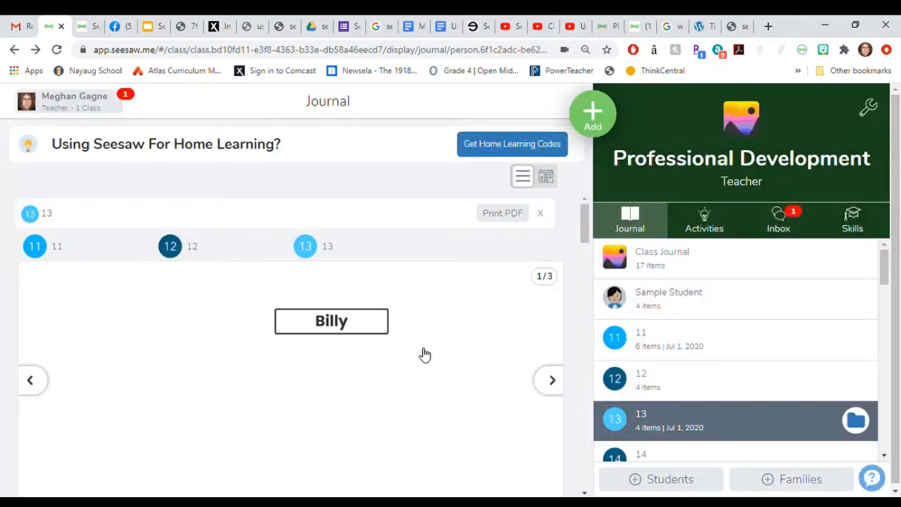
{"action": "left_click", "coordinate": [541, 213]}
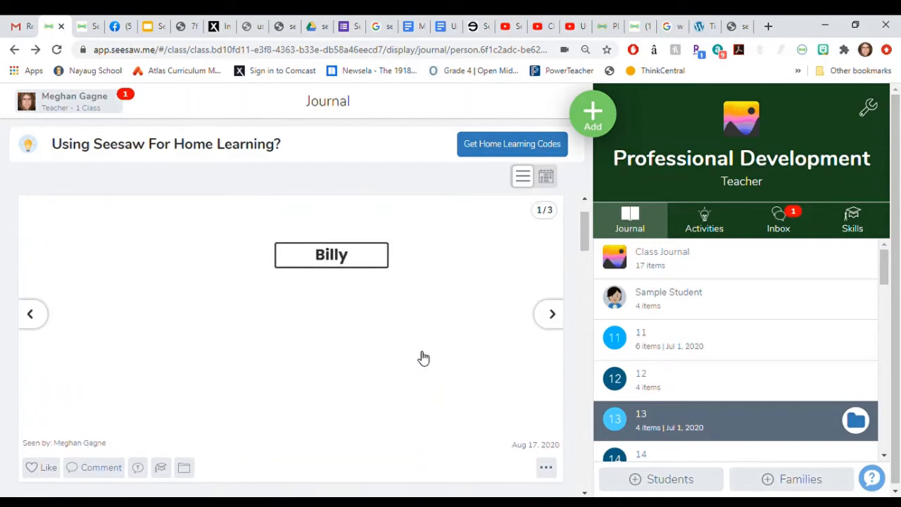
{"action": "mouse_move", "coordinate": [431, 338]}
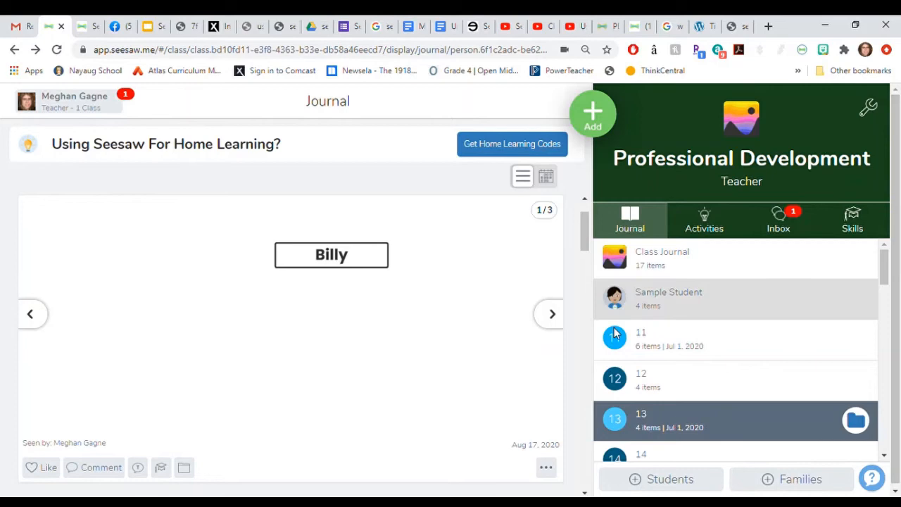
{"action": "mouse_move", "coordinate": [662, 380]}
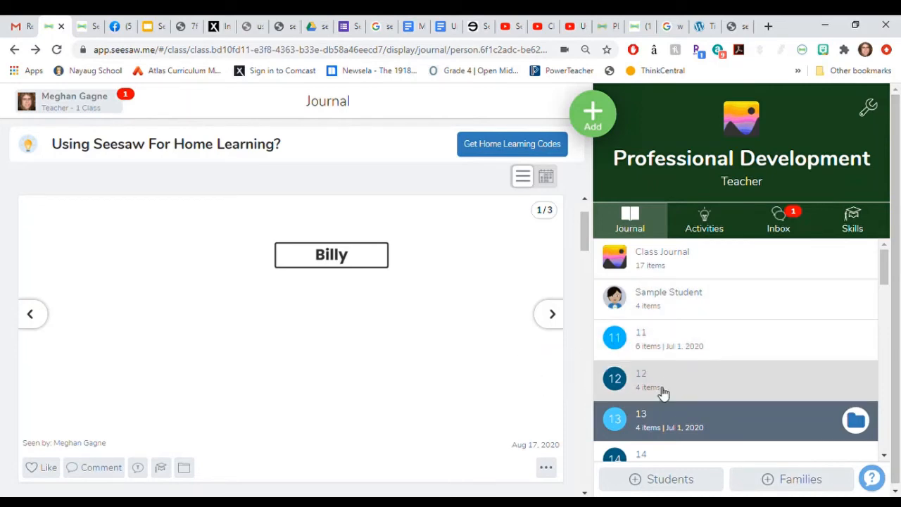
{"action": "mouse_move", "coordinate": [447, 417]}
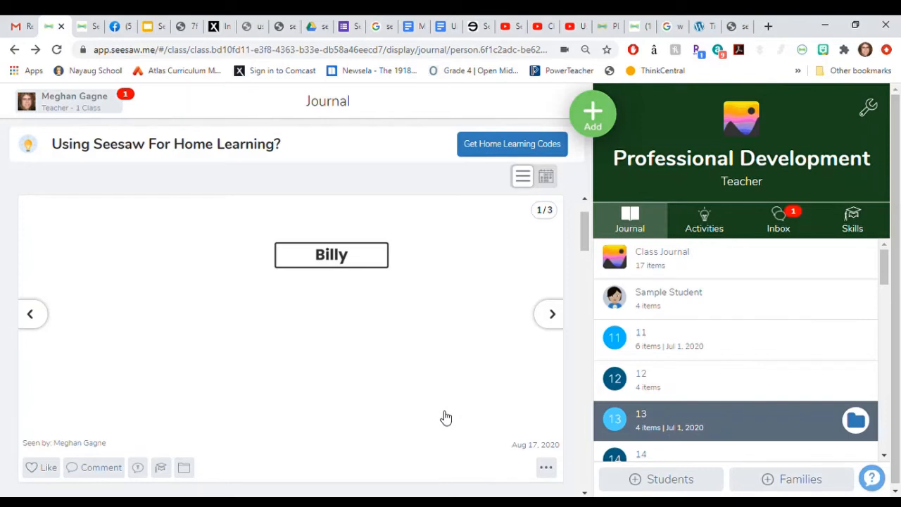
{"action": "mouse_move", "coordinate": [442, 423]}
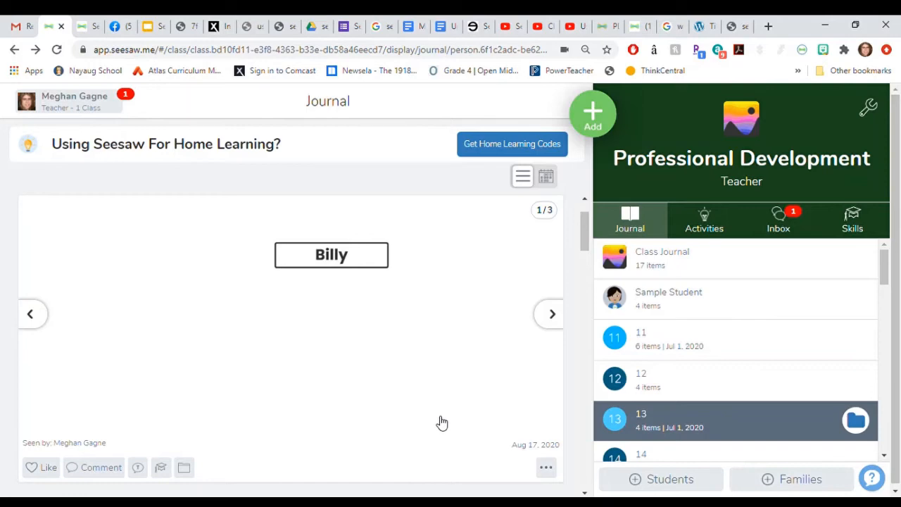
{"action": "mouse_move", "coordinate": [493, 124]}
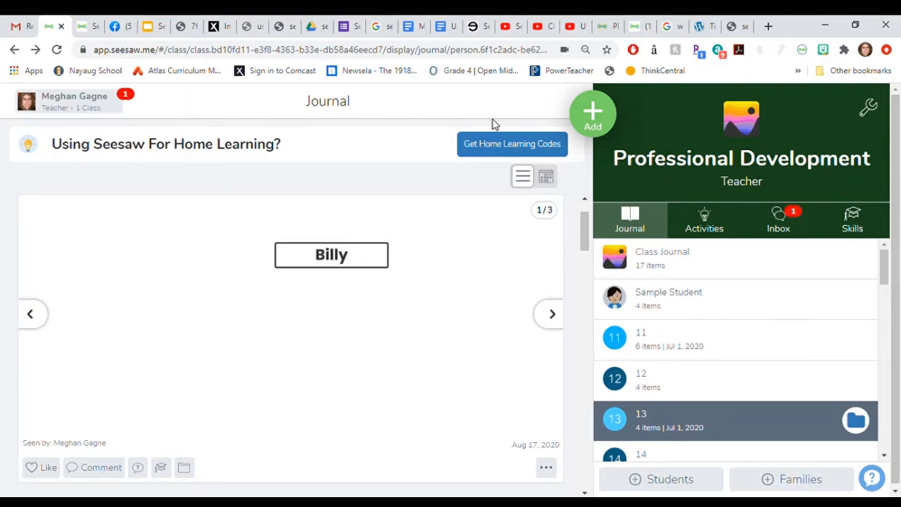
From My Library, choose Assign on Tin Foil Boat: Brainstorming.
{"action": "left_click", "coordinate": [593, 114]}
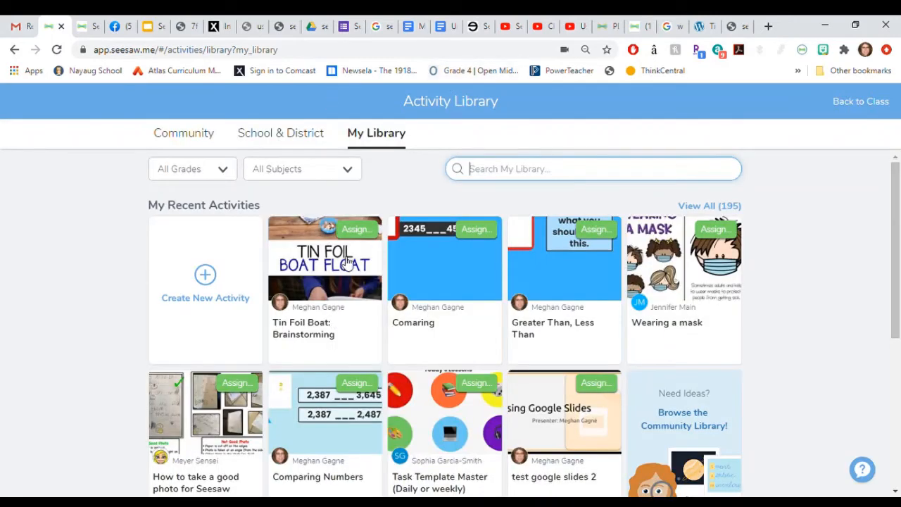
{"action": "left_click", "coordinate": [358, 228]}
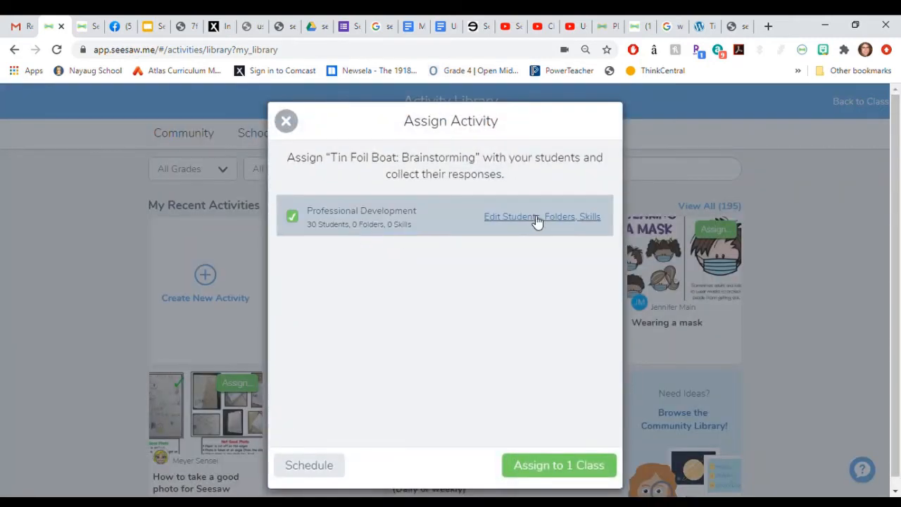
Limit the assignment to students 11, 14, 17 and 20 and assign it to the class.
{"action": "left_click", "coordinate": [541, 217]}
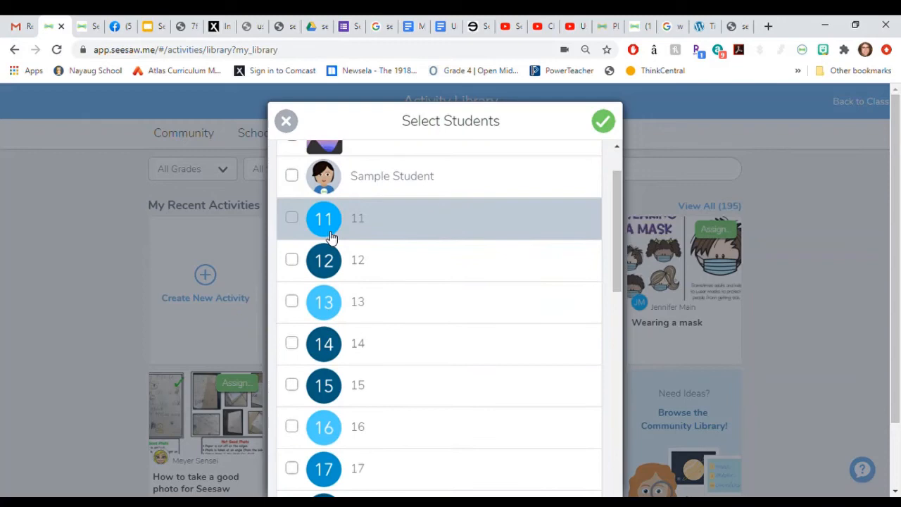
{"action": "left_click", "coordinate": [291, 217]}
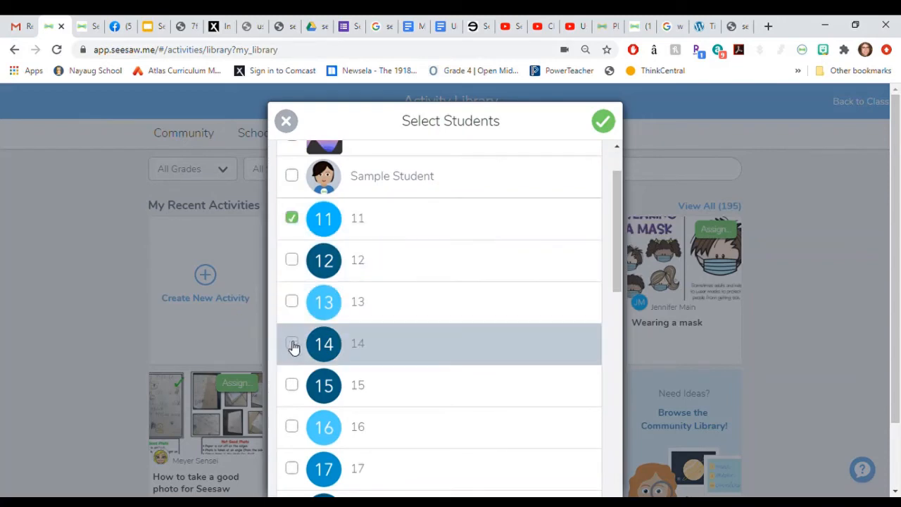
{"action": "left_click", "coordinate": [291, 344]}
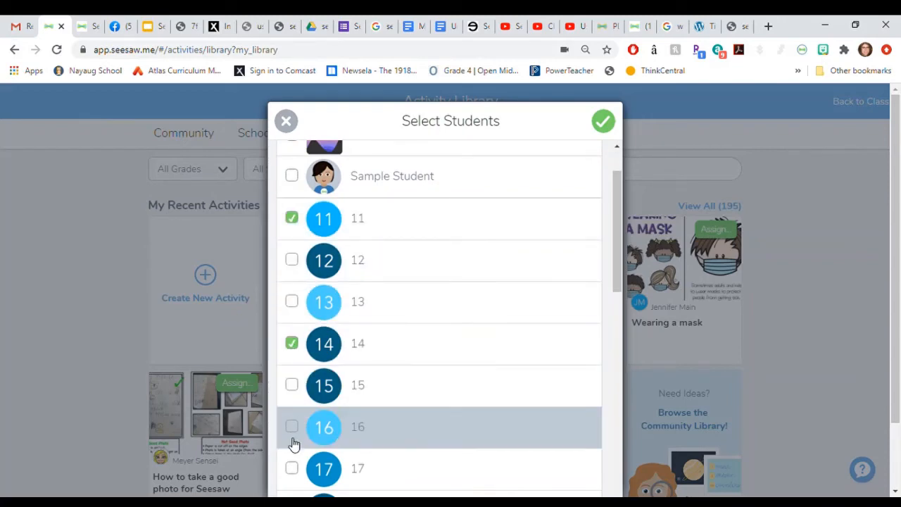
{"action": "scroll", "scroll_direction": "down", "scroll_amount": 3}
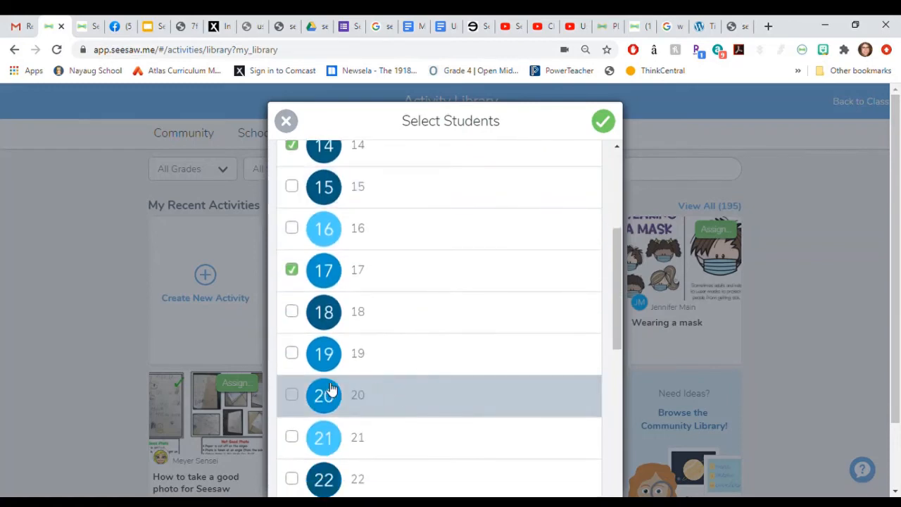
{"action": "left_click", "coordinate": [292, 394]}
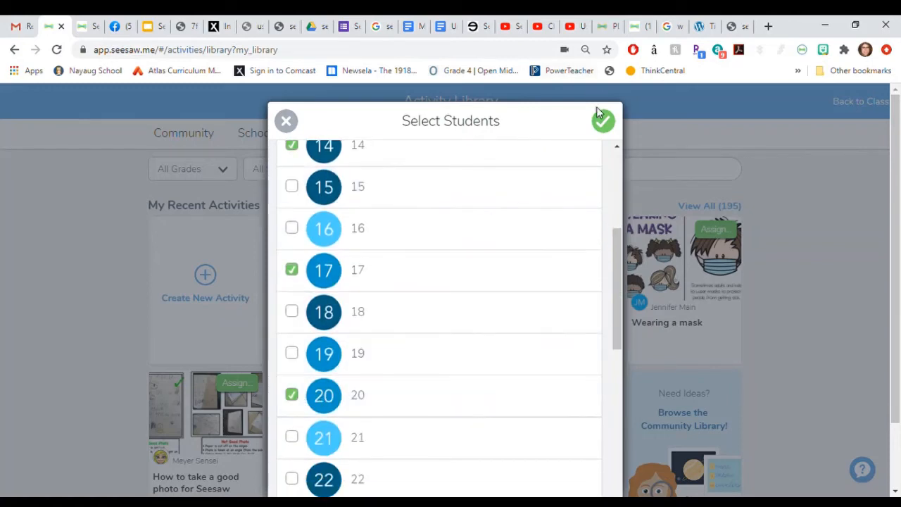
{"action": "left_click", "coordinate": [603, 121]}
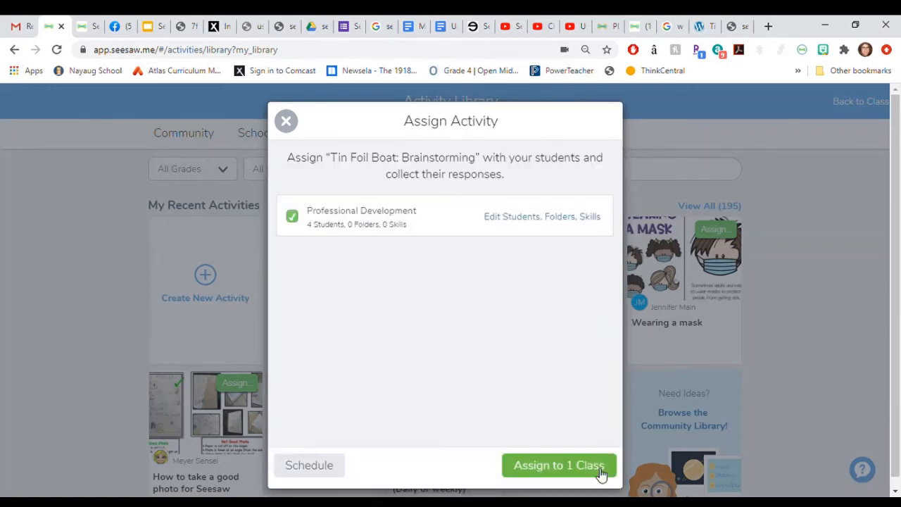
{"action": "left_click", "coordinate": [557, 465]}
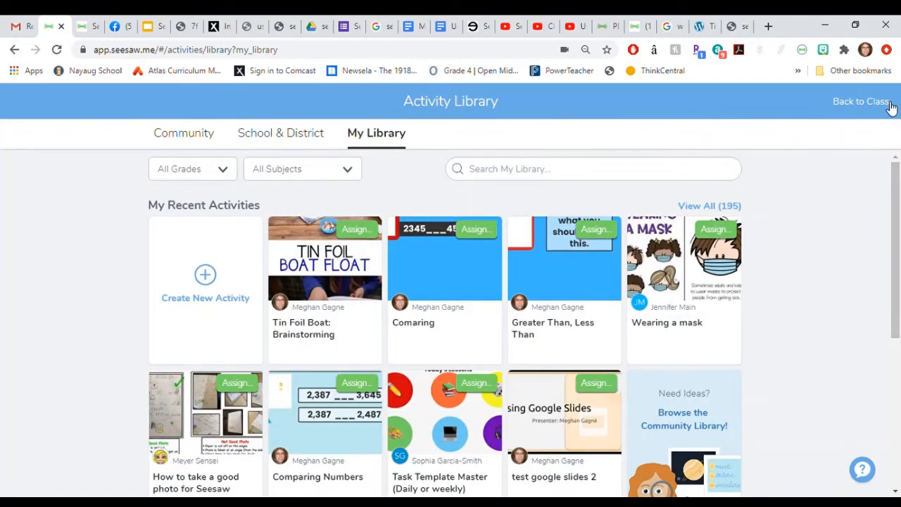
Back in class activities, check student 11's empty Tin Foil Boat tile and start a new response.
{"action": "left_click", "coordinate": [860, 102]}
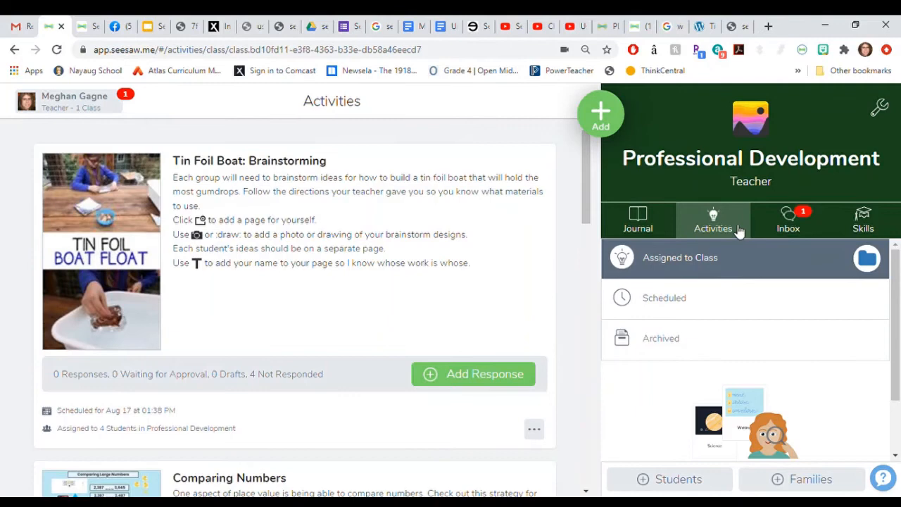
{"action": "mouse_move", "coordinate": [392, 392]}
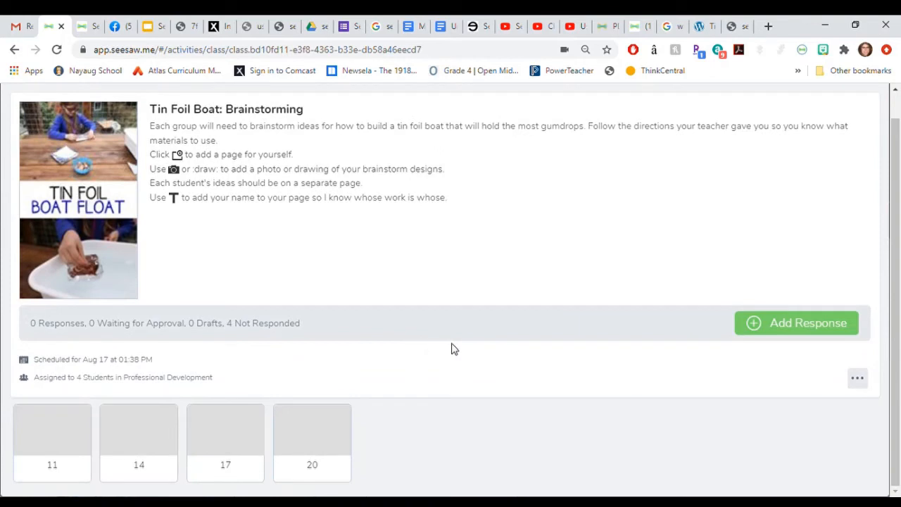
{"action": "mouse_move", "coordinate": [82, 464]}
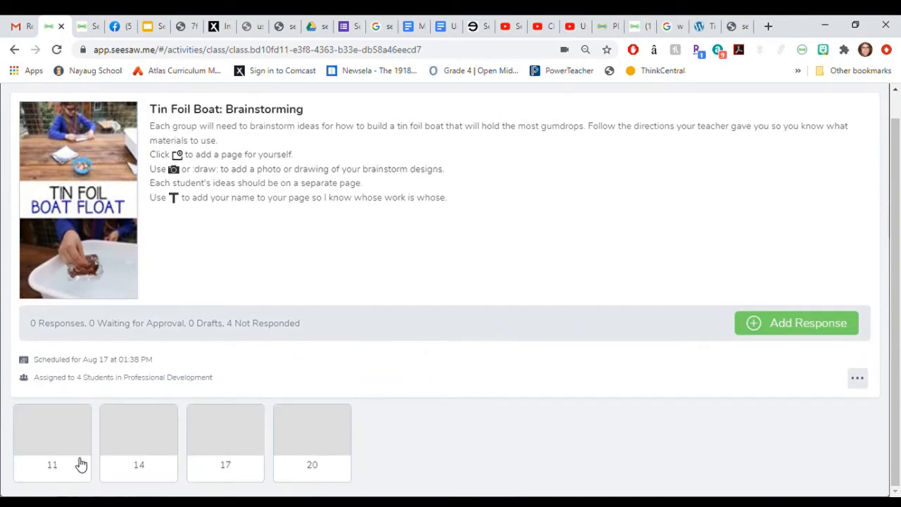
{"action": "left_click", "coordinate": [53, 437]}
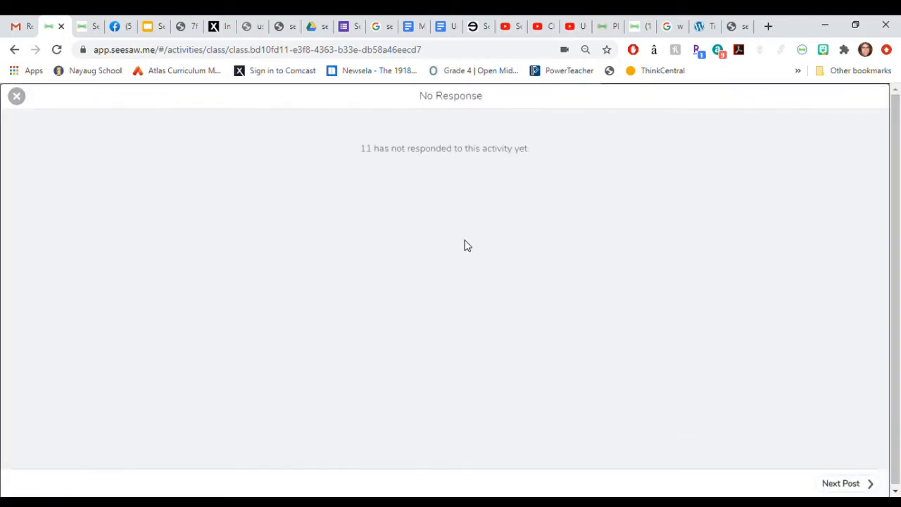
{"action": "mouse_move", "coordinate": [2, 118]}
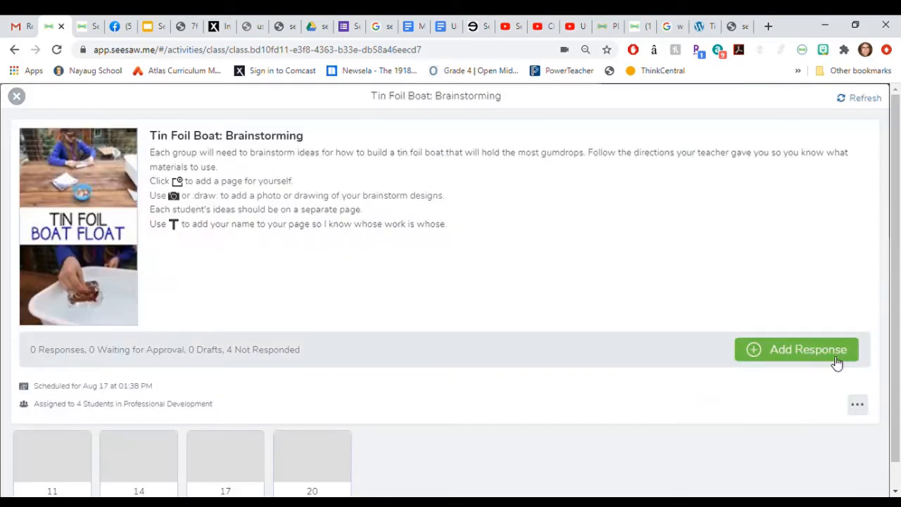
{"action": "left_click", "coordinate": [797, 349]}
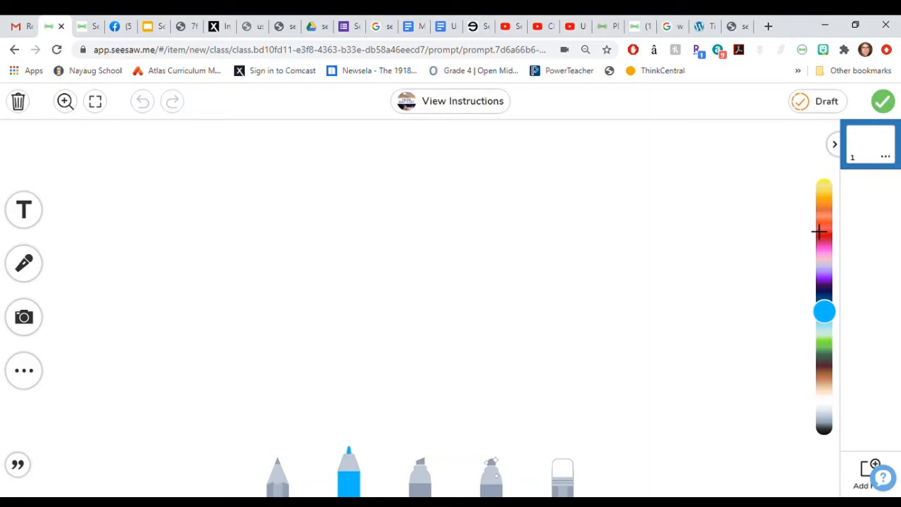
{"action": "mouse_move", "coordinate": [77, 192]}
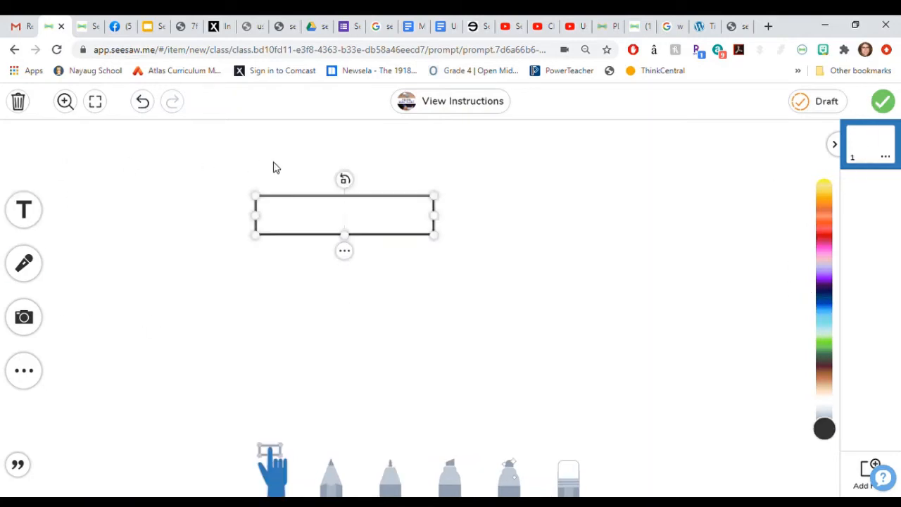
Label the first page Billy and submit the two-page brainstorming response.
{"action": "type", "text": "Billy"}
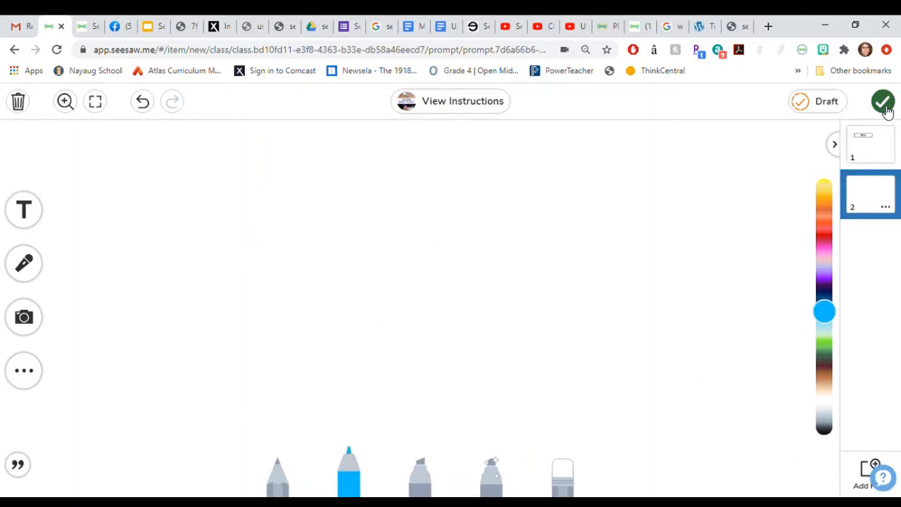
{"action": "left_click", "coordinate": [883, 101]}
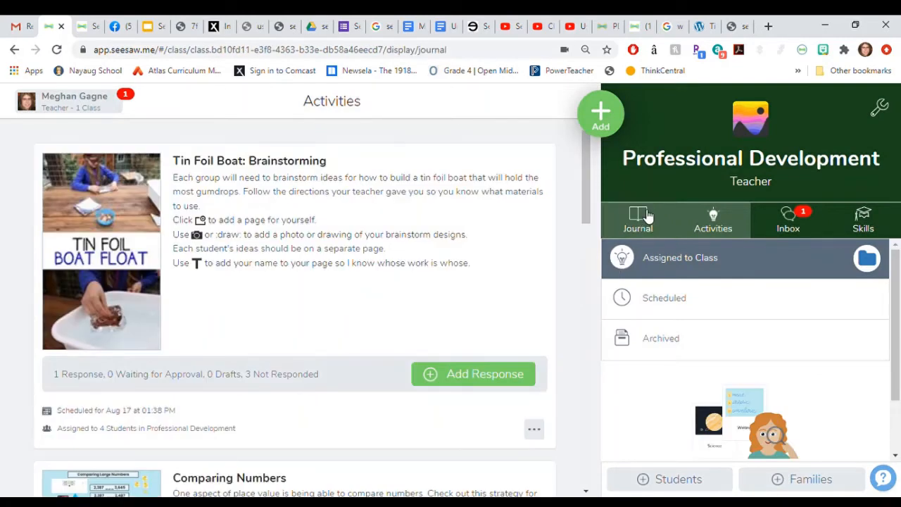
Go to student 11's journal and bring up Edit People on the Billy brainstorming post.
{"action": "left_click", "coordinate": [638, 220]}
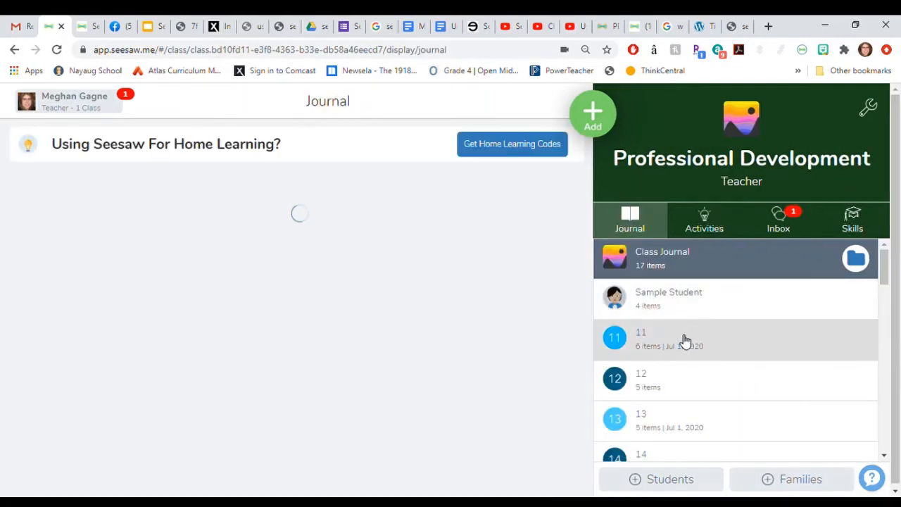
{"action": "left_click", "coordinate": [640, 338]}
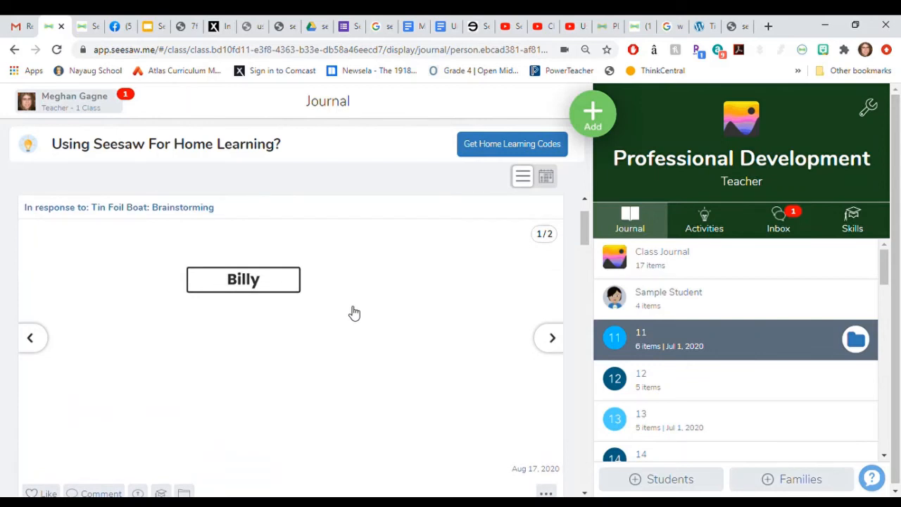
{"action": "mouse_move", "coordinate": [538, 307]}
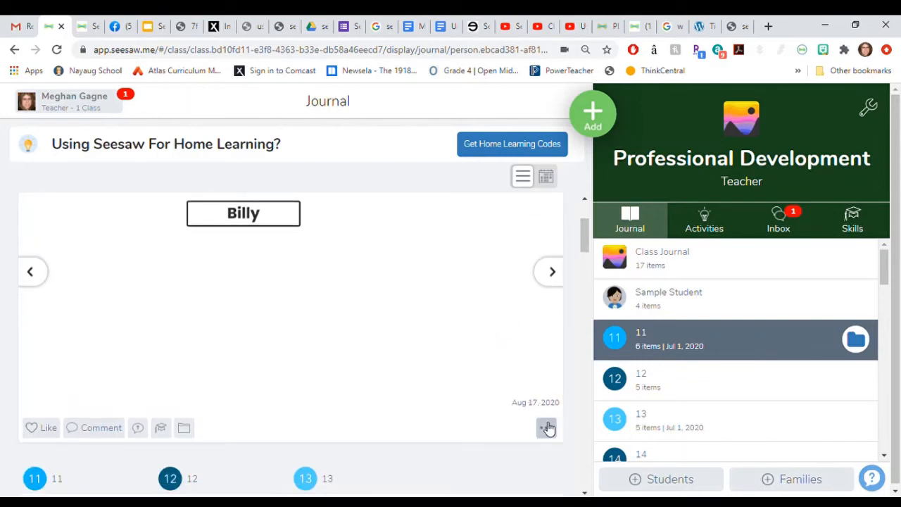
{"action": "left_click", "coordinate": [547, 428]}
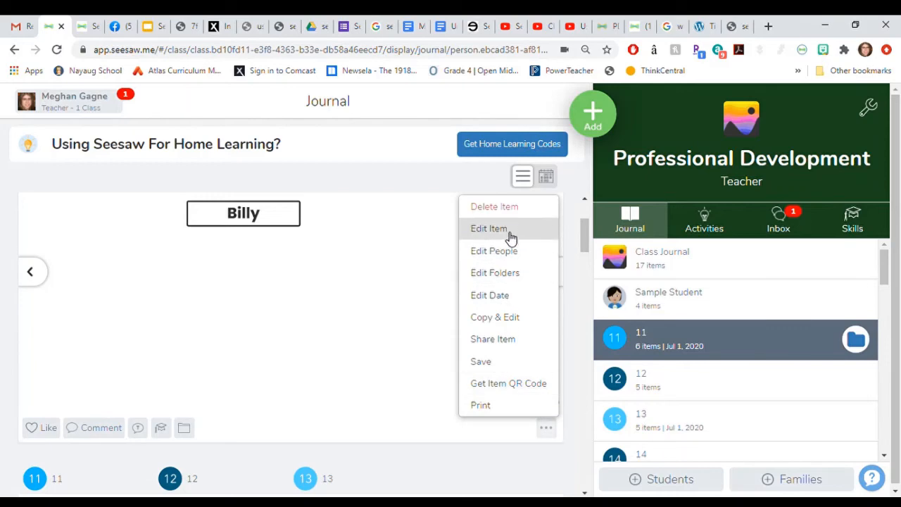
{"action": "left_click", "coordinate": [492, 251]}
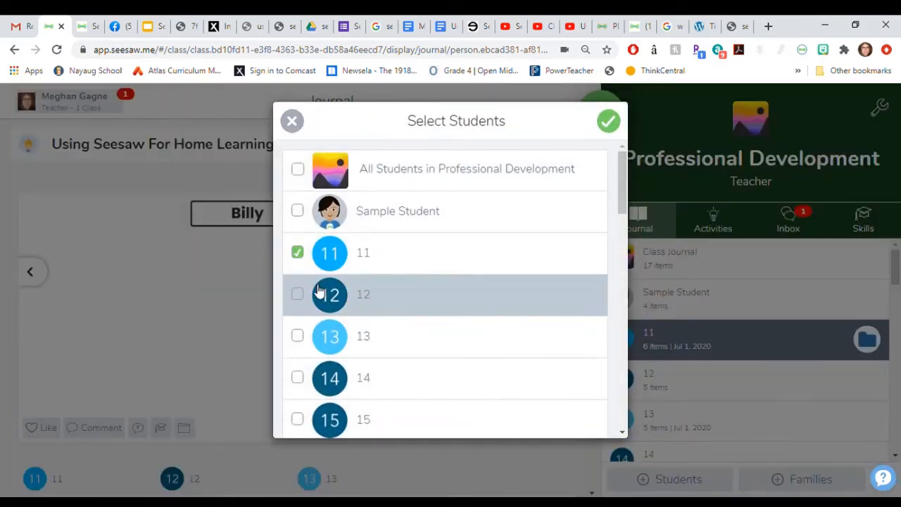
Tag students 12 and 13 on the post alongside 11 and confirm.
{"action": "left_click", "coordinate": [297, 294]}
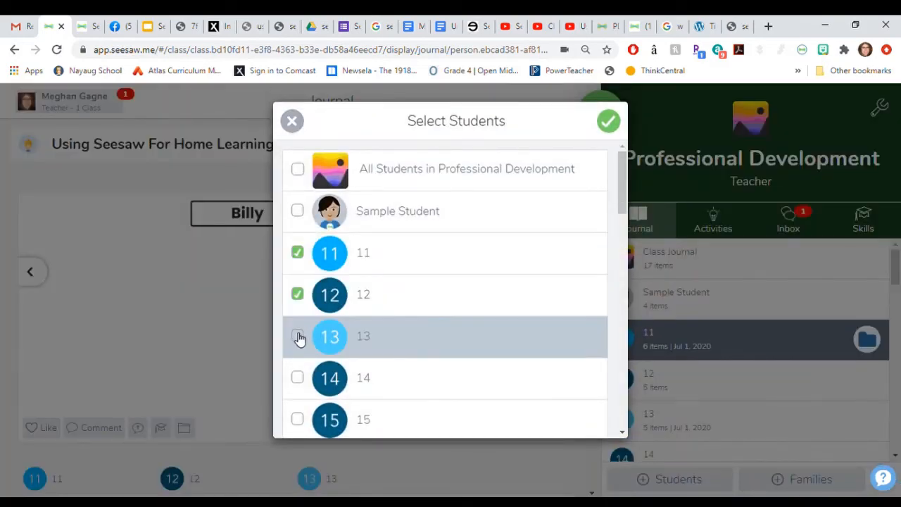
{"action": "left_click", "coordinate": [297, 335]}
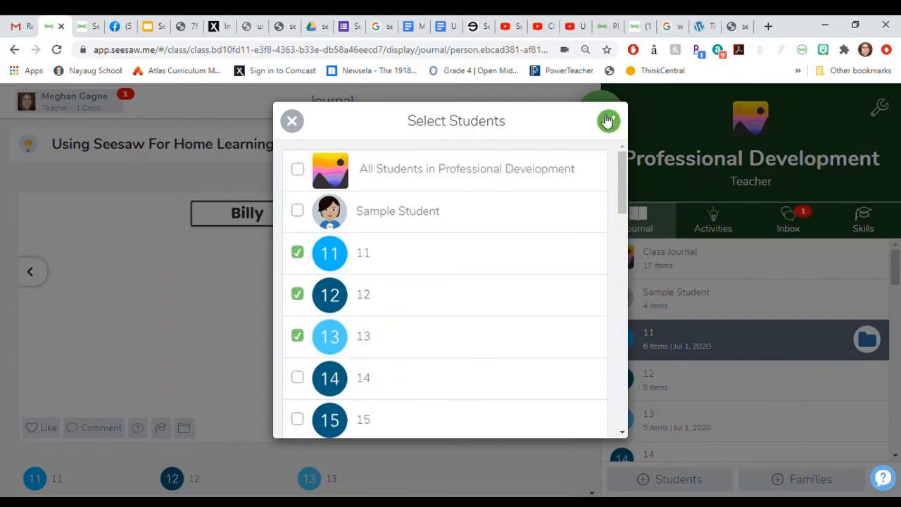
{"action": "left_click", "coordinate": [608, 120]}
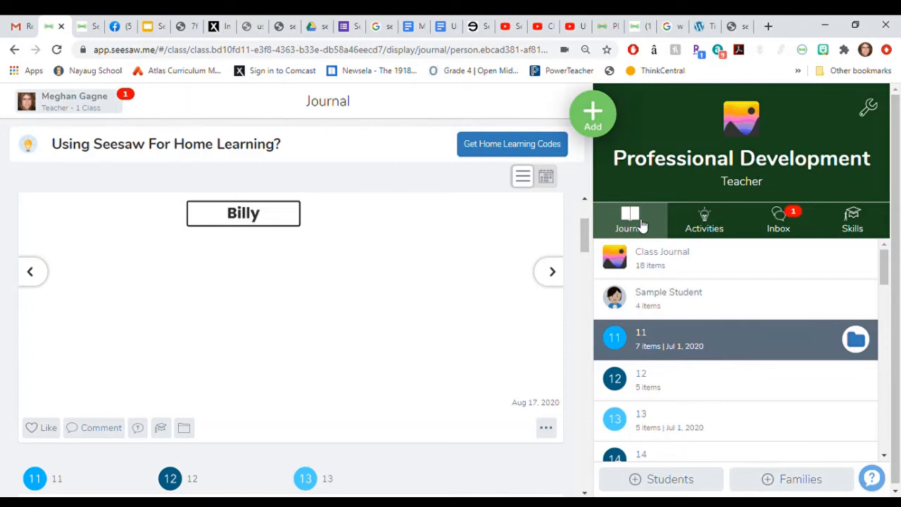
{"action": "mouse_move", "coordinate": [505, 321]}
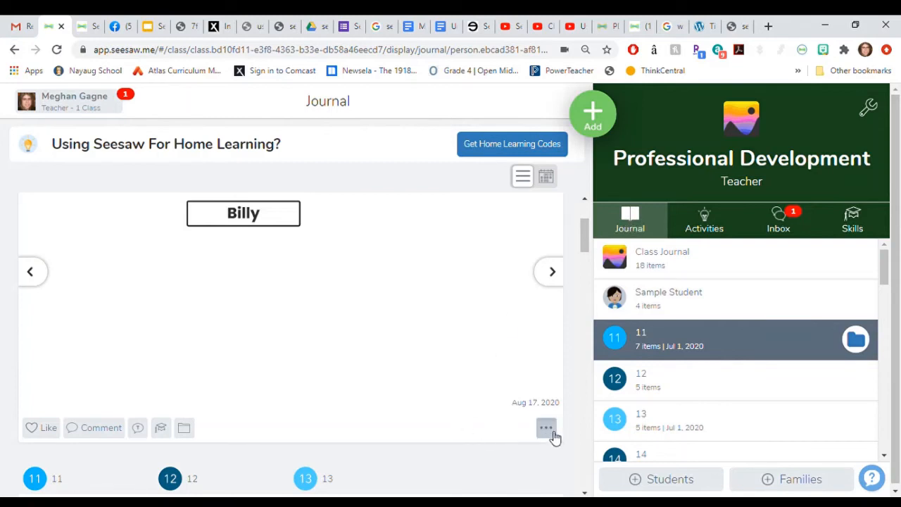
View the full post credited to 11, 12 and 13, then return to the class Activities list.
{"action": "left_click", "coordinate": [546, 428]}
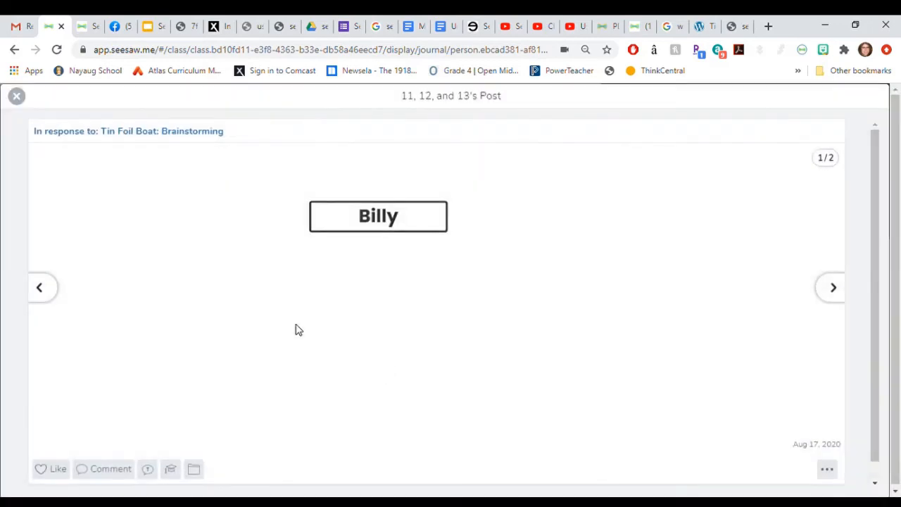
{"action": "left_click", "coordinate": [16, 96]}
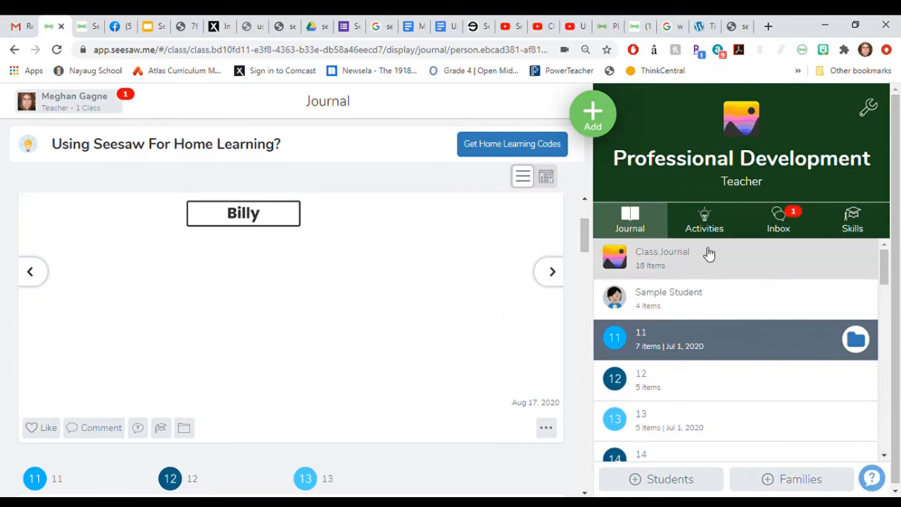
{"action": "left_click", "coordinate": [704, 219]}
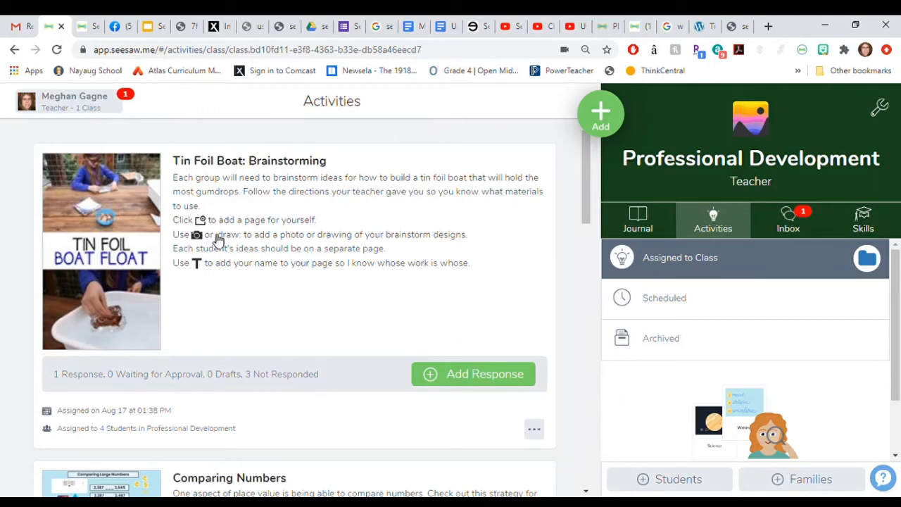
{"action": "mouse_move", "coordinate": [252, 273]}
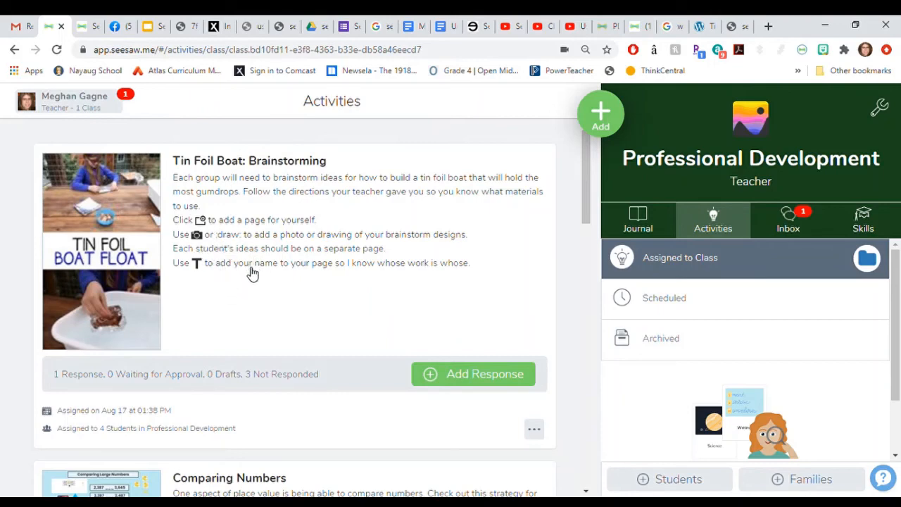
{"action": "mouse_move", "coordinate": [315, 335]}
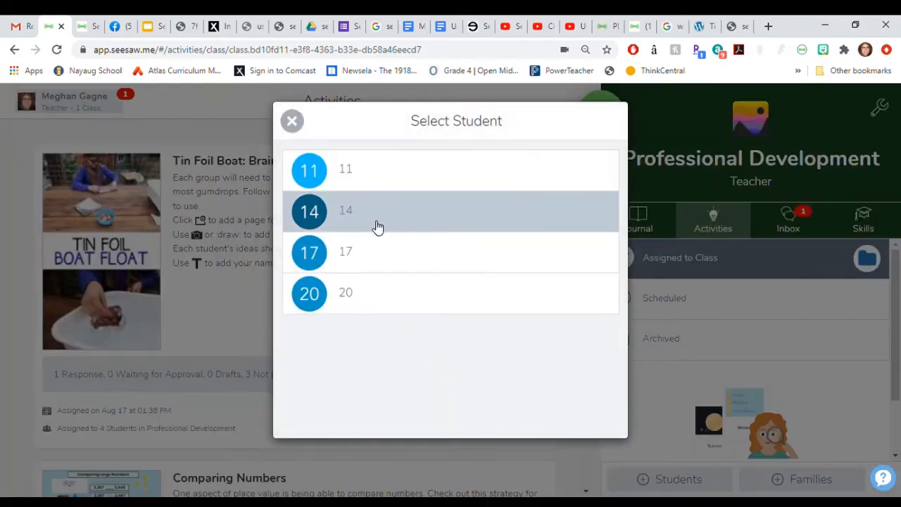
{"action": "mouse_move", "coordinate": [374, 169]}
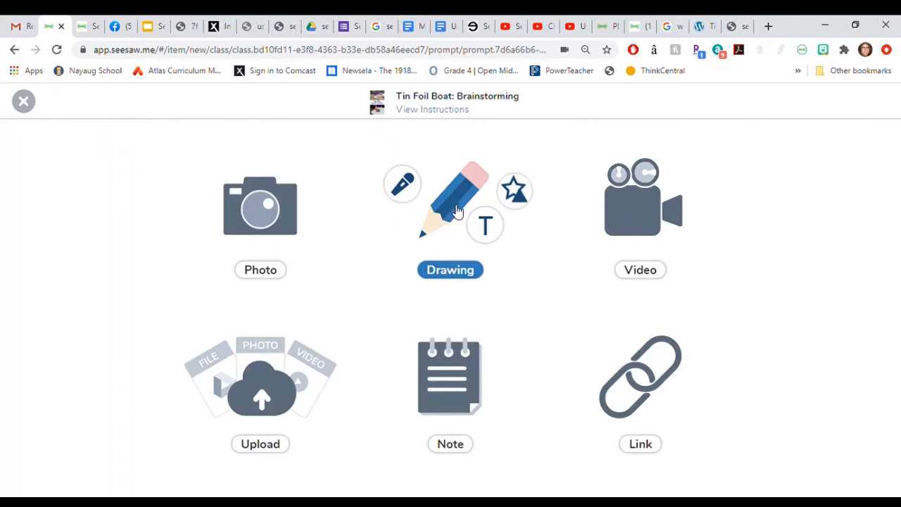
Respond to Tin Foil Boat with a blank Drawing and save it as a draft.
{"action": "left_click", "coordinate": [450, 271]}
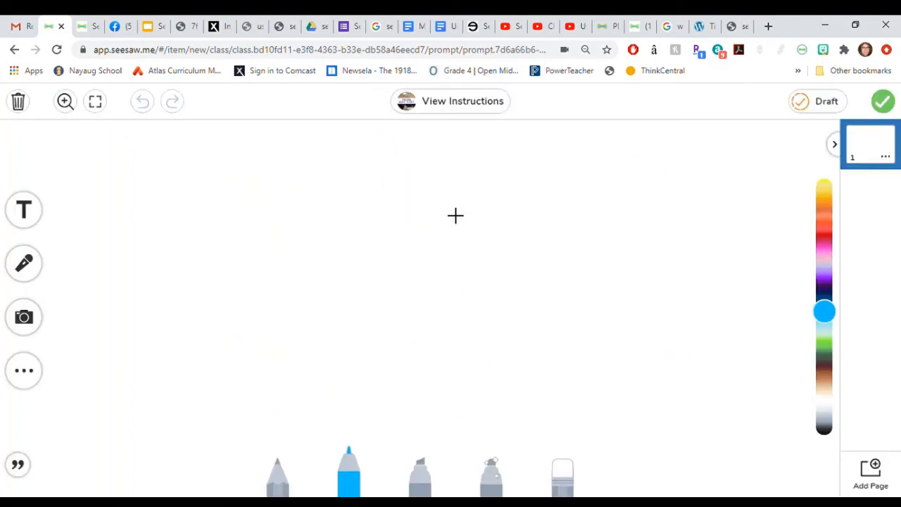
{"action": "mouse_move", "coordinate": [775, 161]}
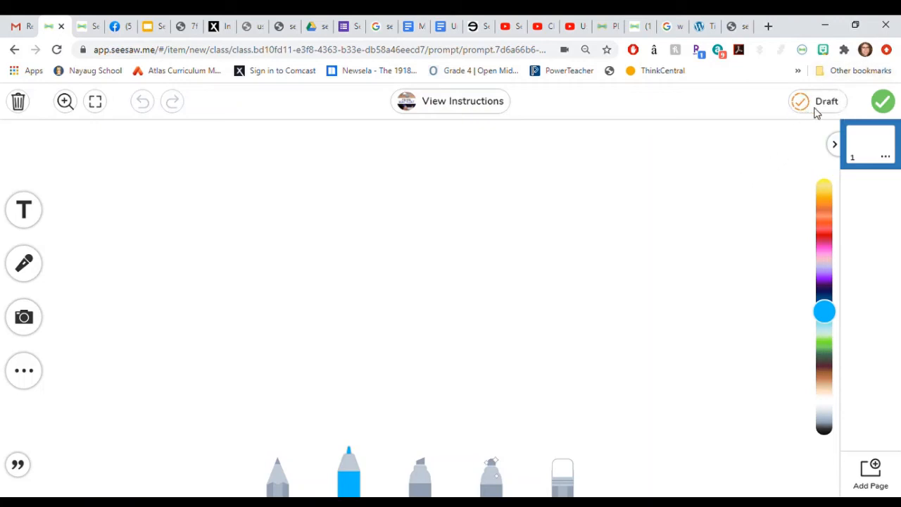
{"action": "mouse_move", "coordinate": [798, 176]}
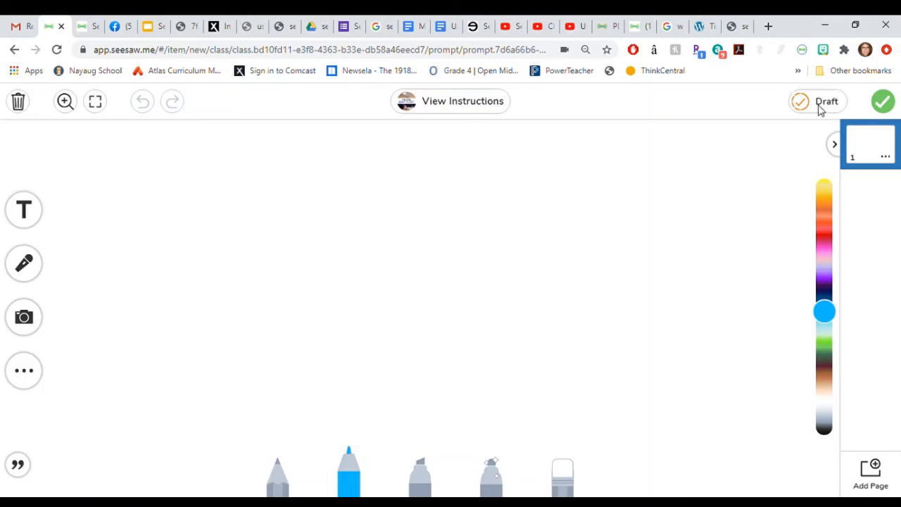
{"action": "left_click", "coordinate": [883, 102]}
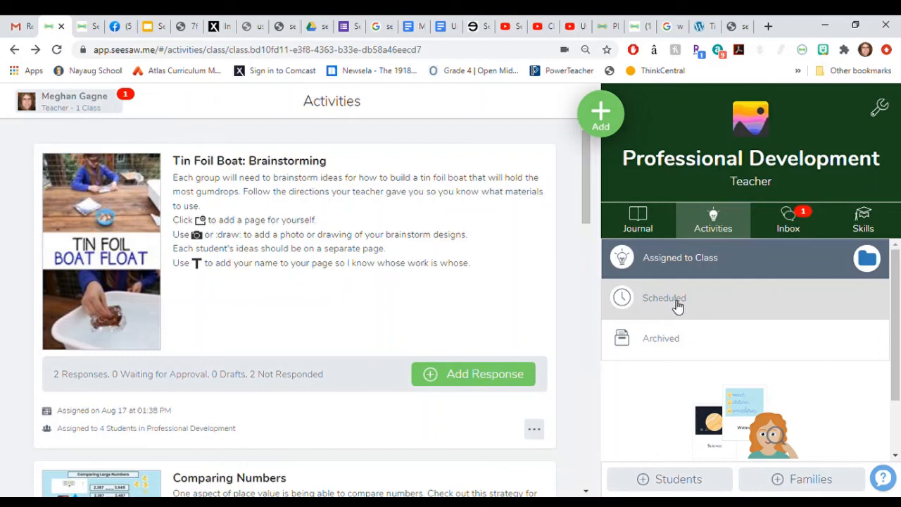
{"action": "mouse_move", "coordinate": [643, 307]}
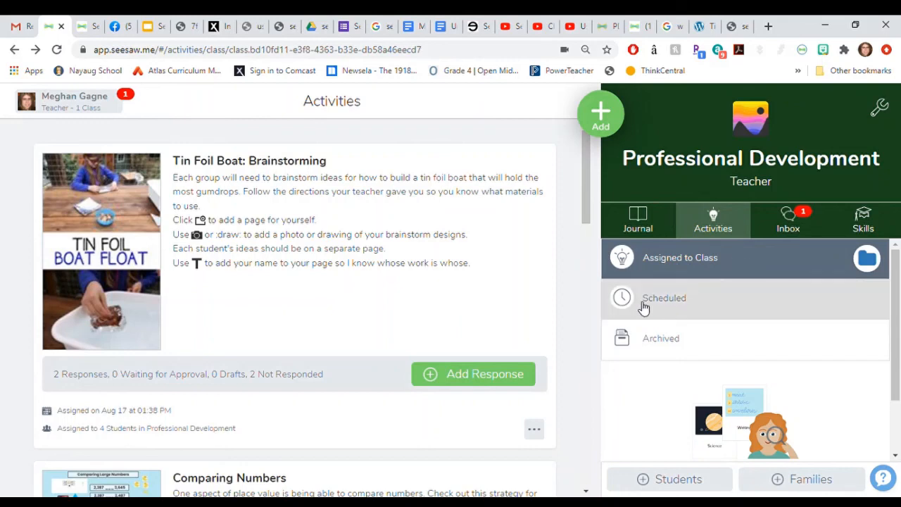
{"action": "mouse_move", "coordinate": [640, 310]}
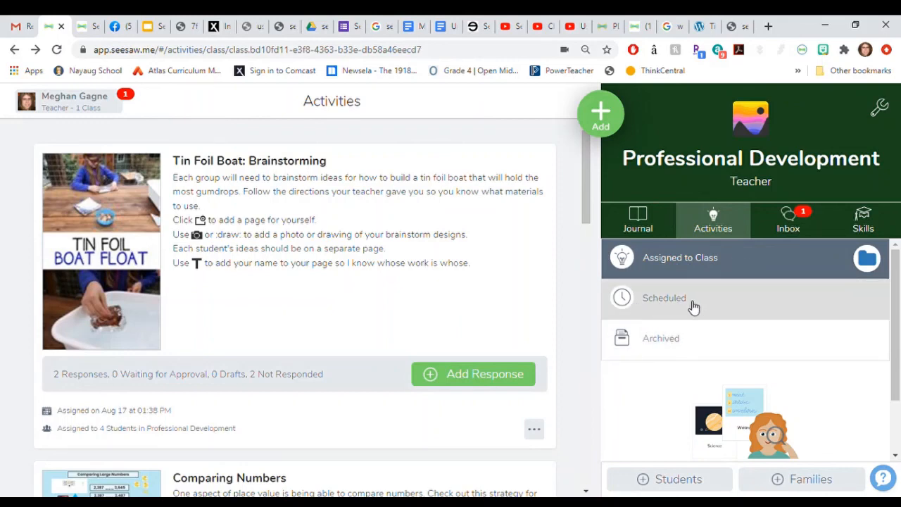
{"action": "mouse_move", "coordinate": [498, 333]}
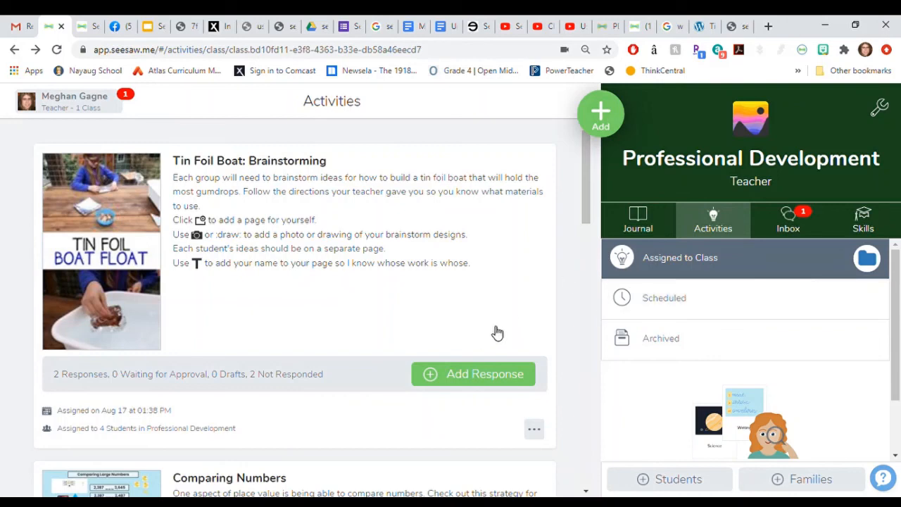
{"action": "mouse_move", "coordinate": [693, 303]}
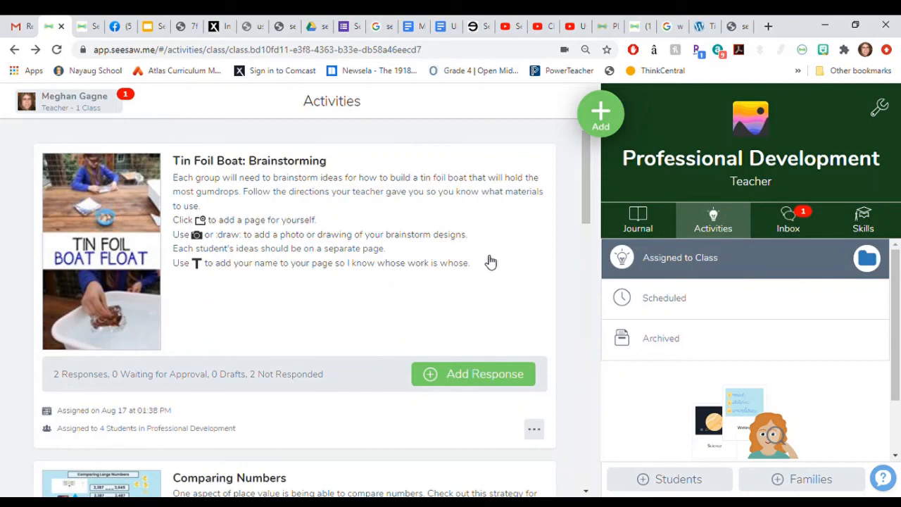
{"action": "mouse_move", "coordinate": [485, 271]}
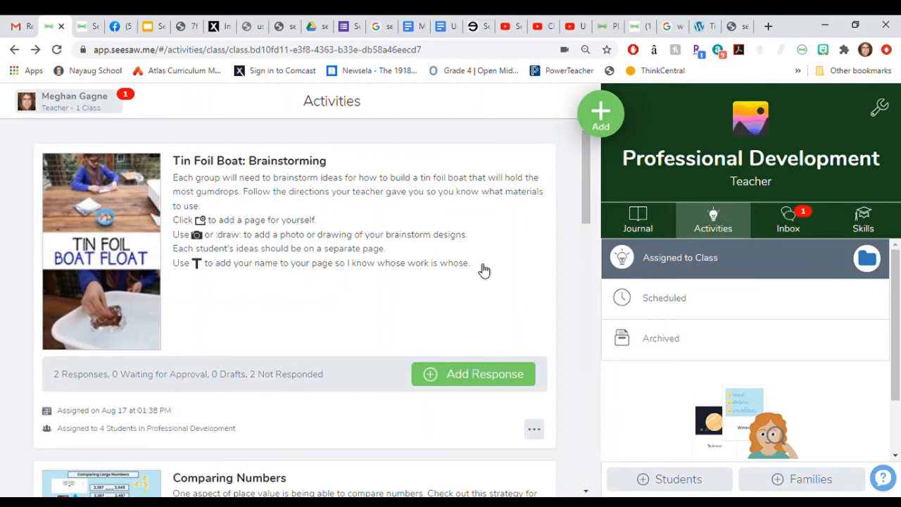
{"action": "mouse_move", "coordinate": [486, 266]}
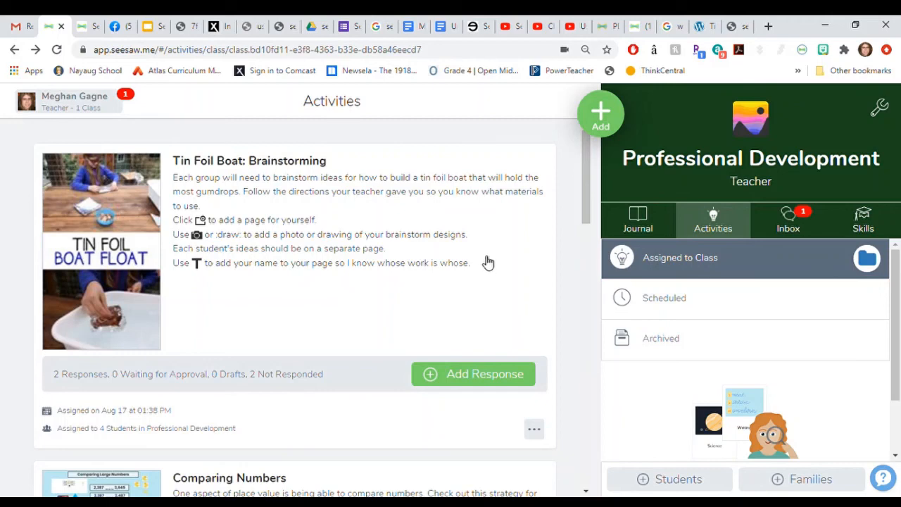